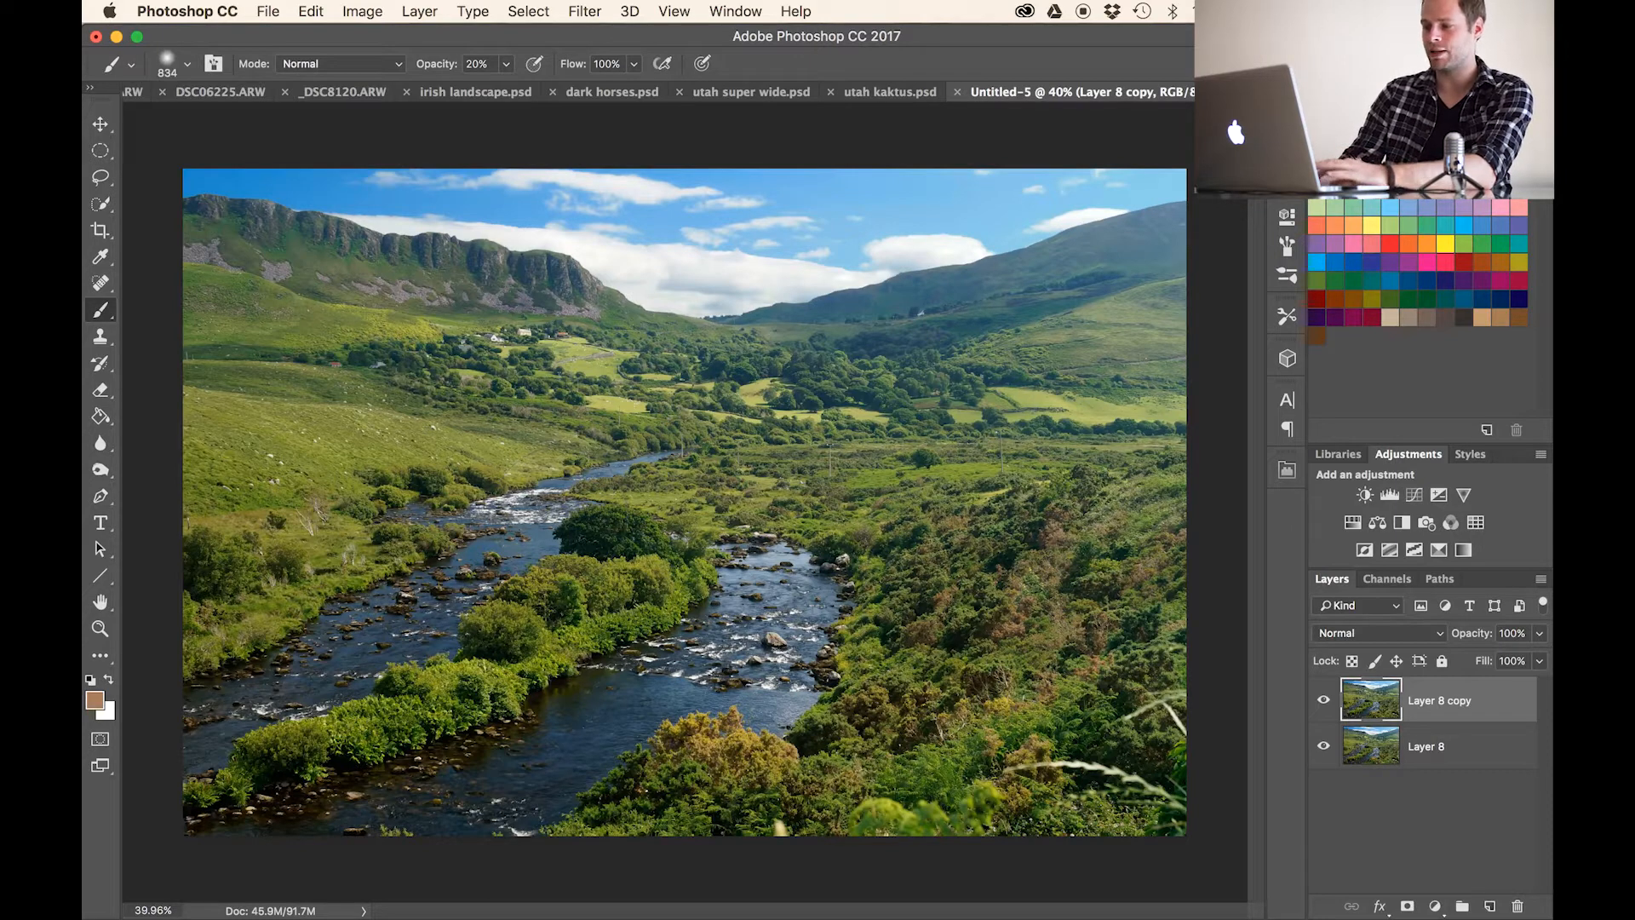
- Hide the original Layer 8 so only Layer 8 copy stays visible
left_click(1321, 746)
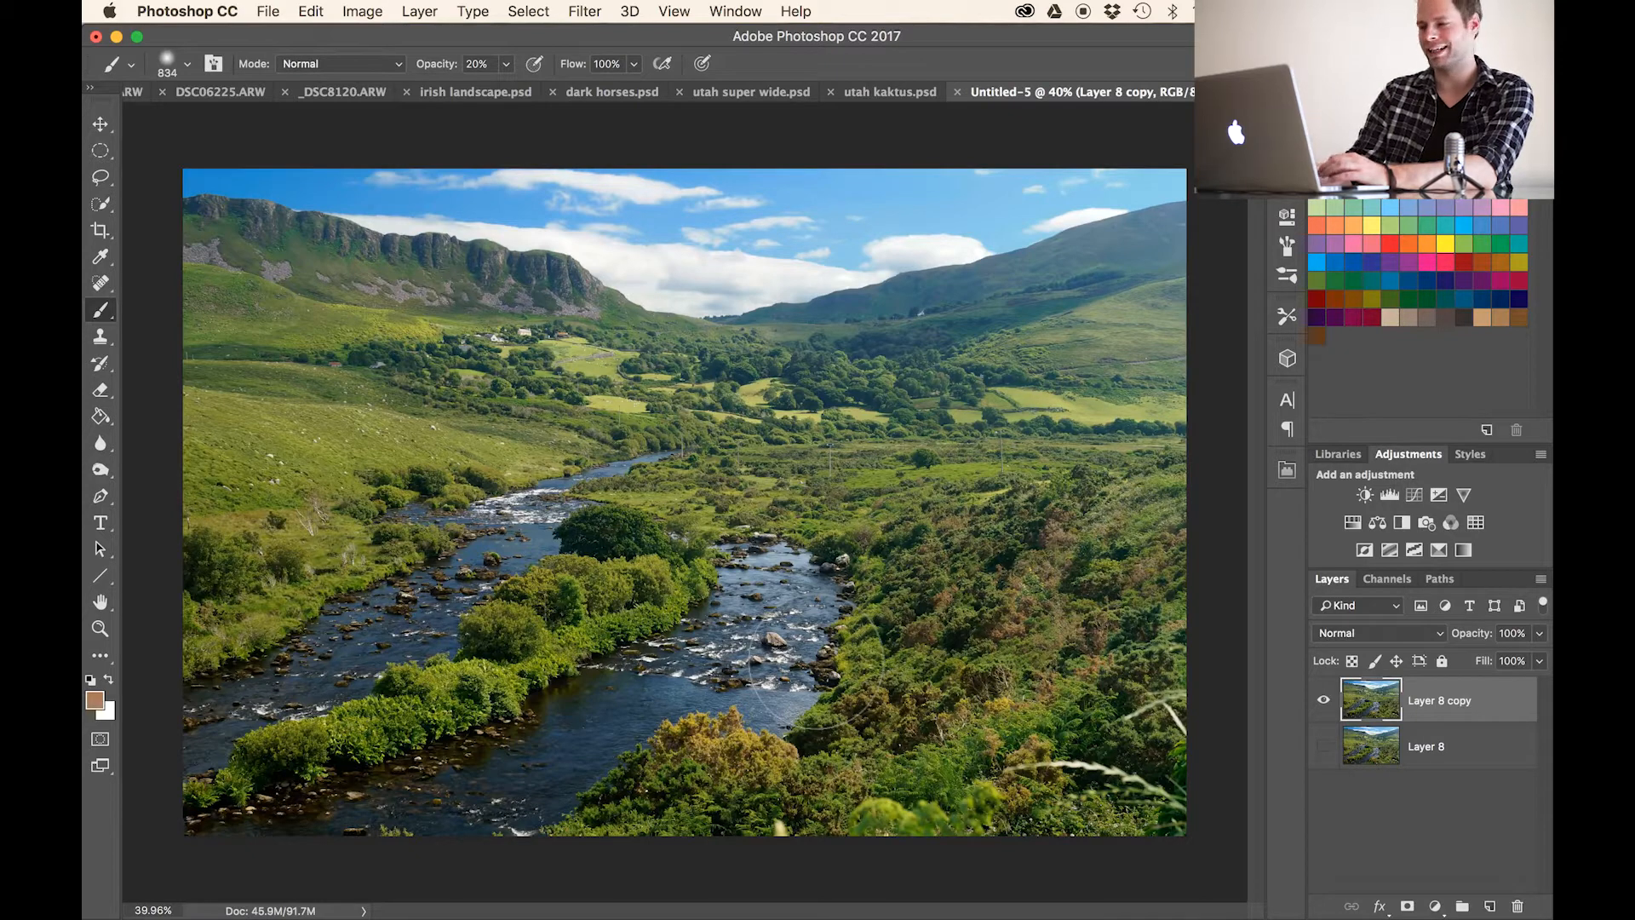
mouse_move(1357, 523)
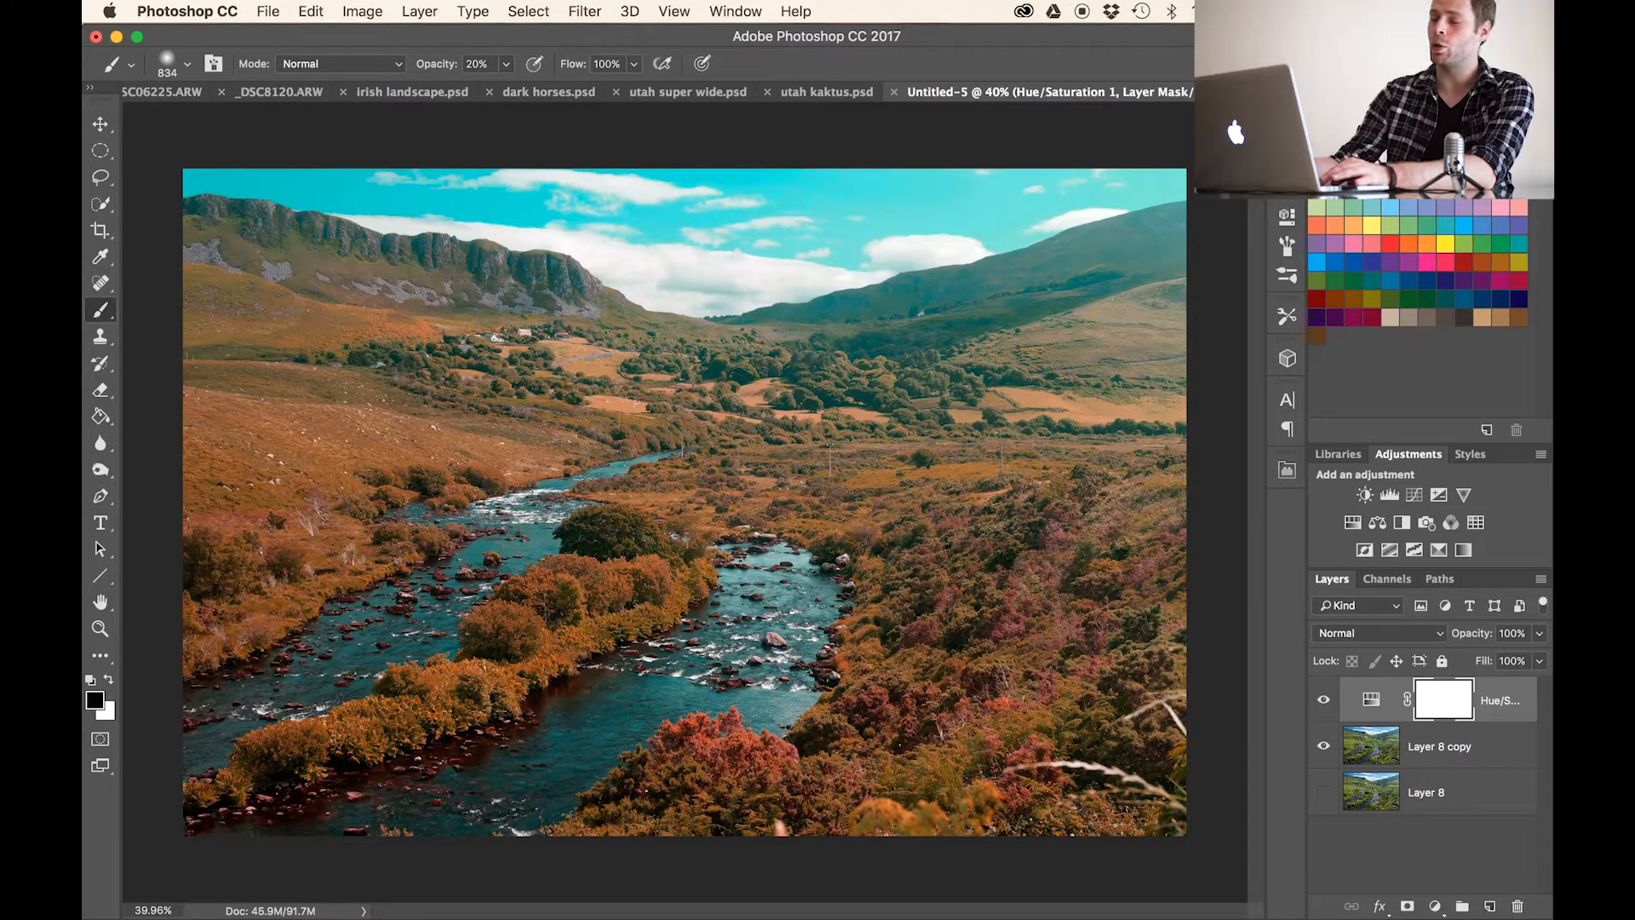
- Invert the Hue/Saturation mask with Cmd+I so the warm shift is hidden everywhere
key("cmd+i")
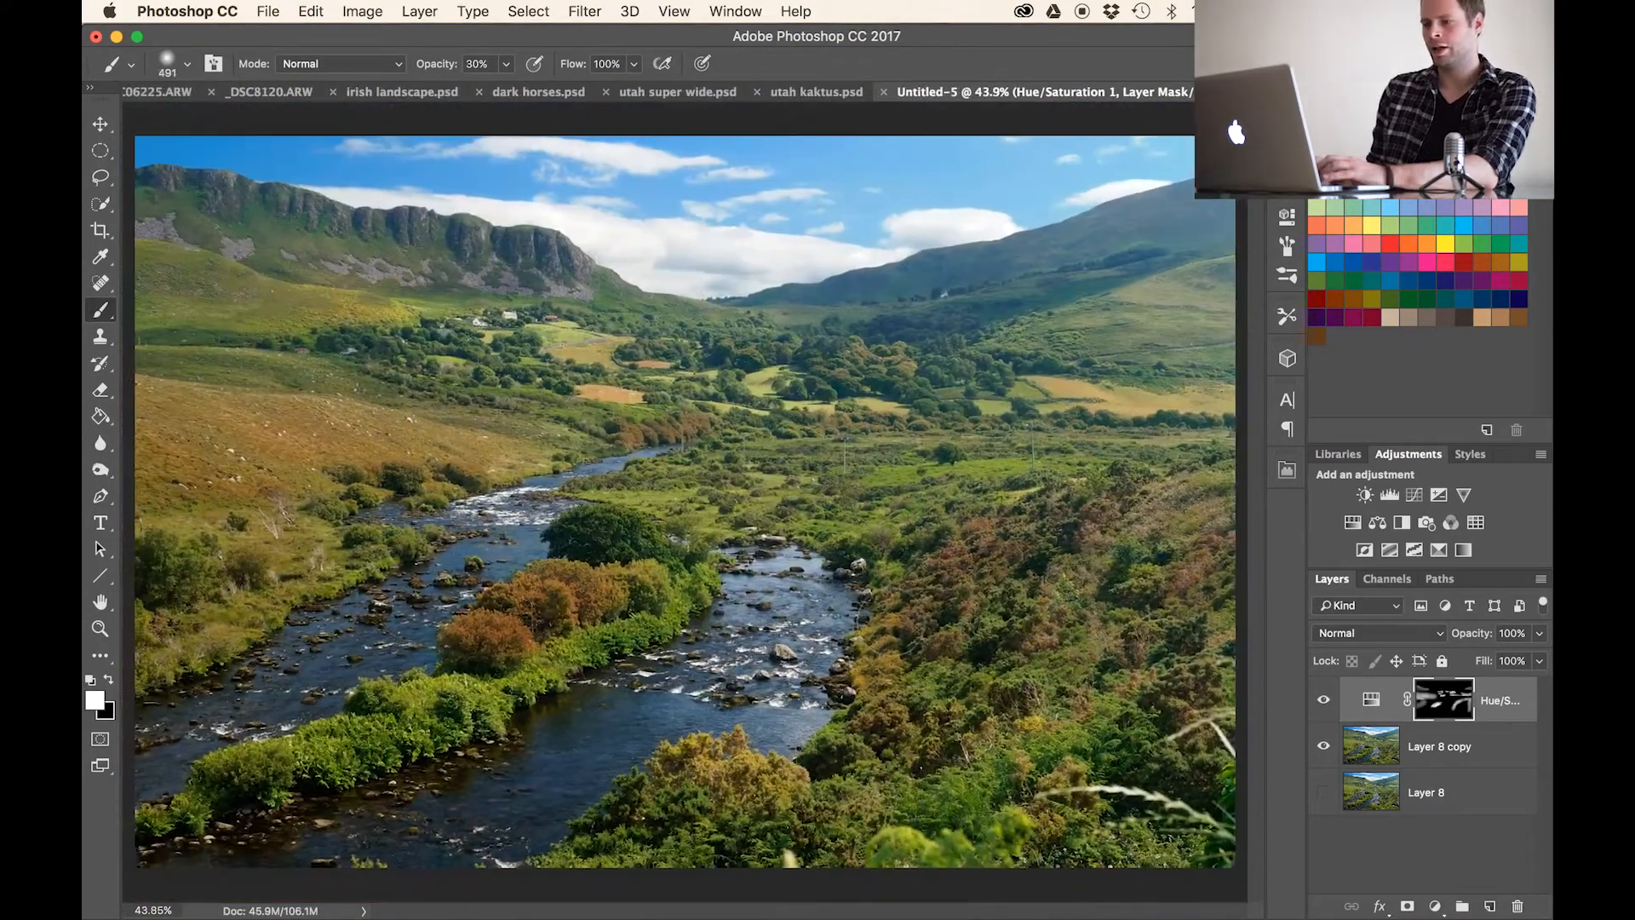
left_click(1324, 700)
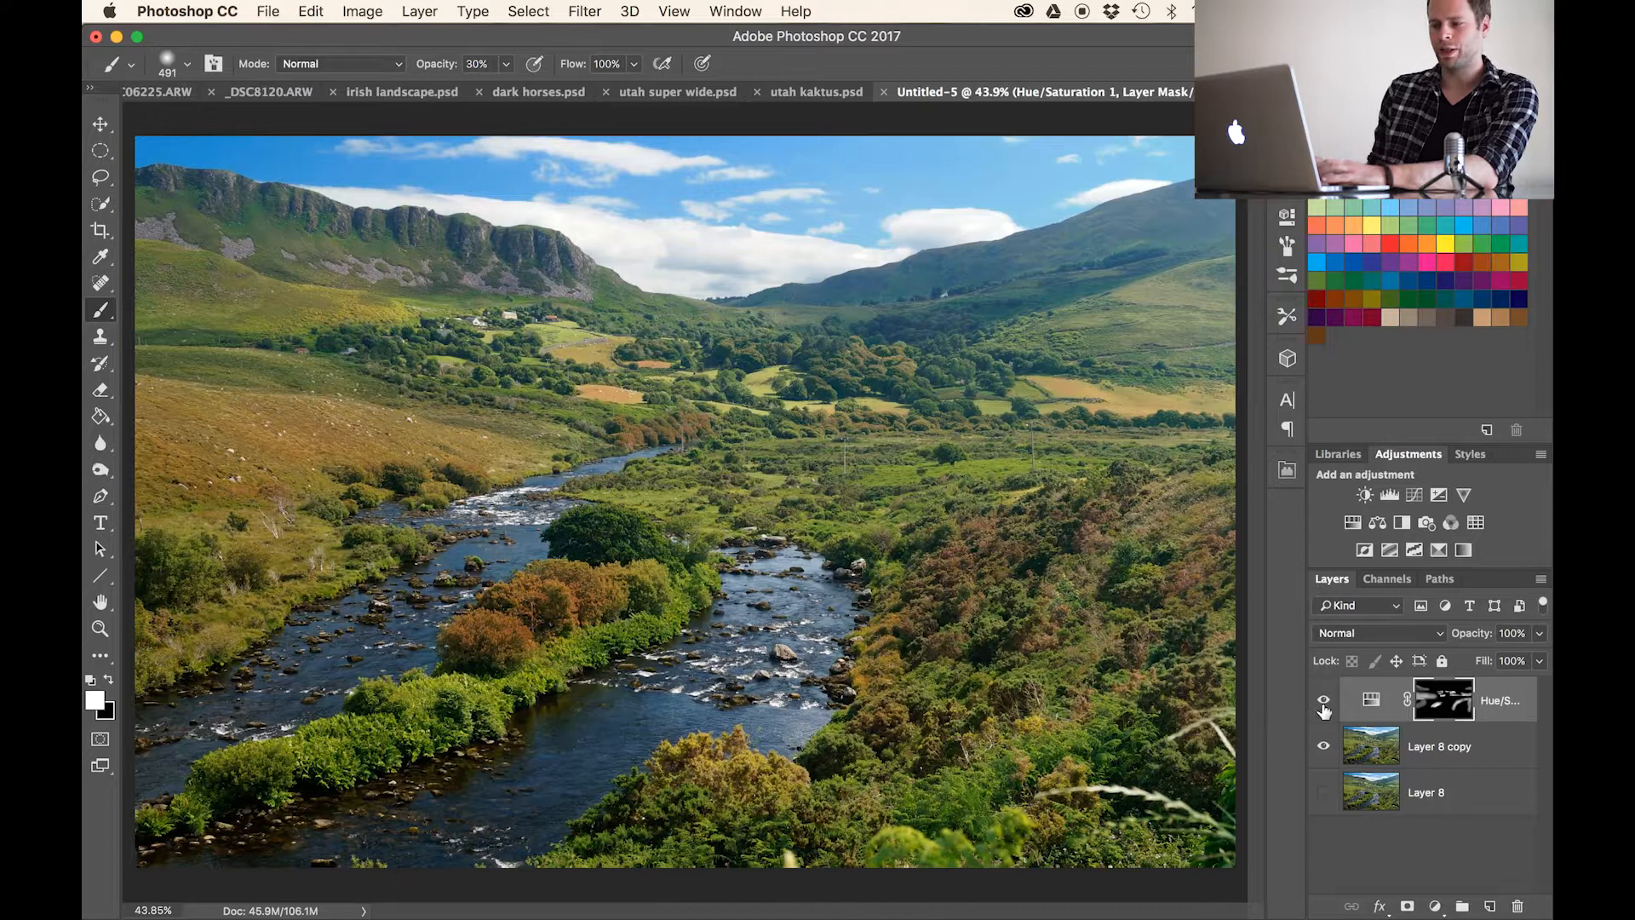
left_click(1324, 700)
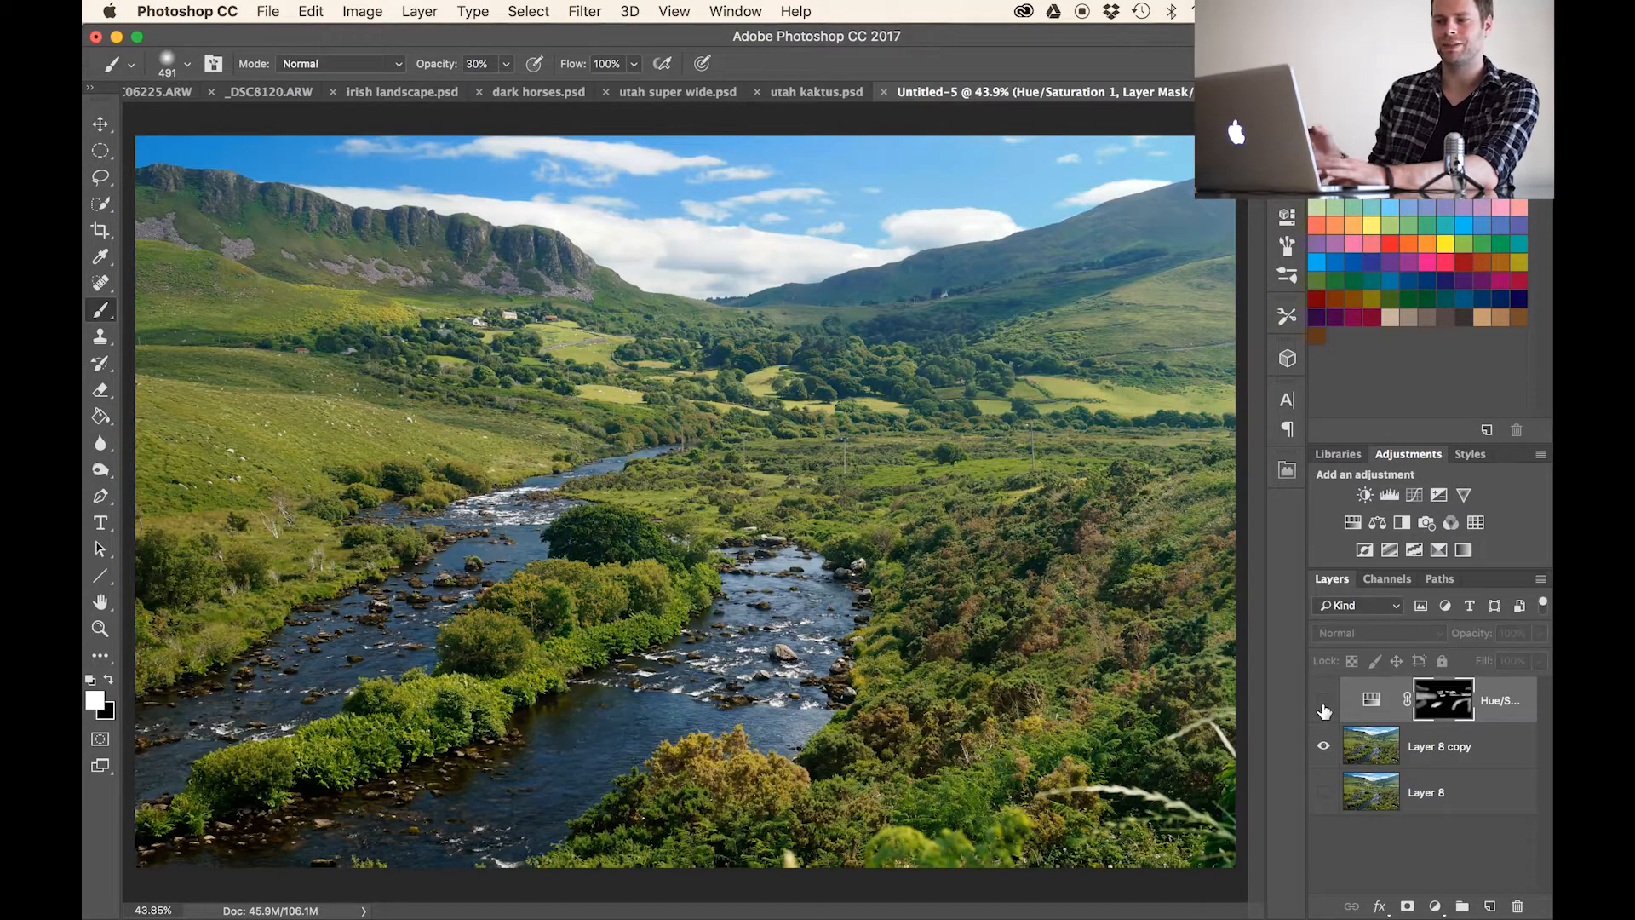
left_click(1323, 700)
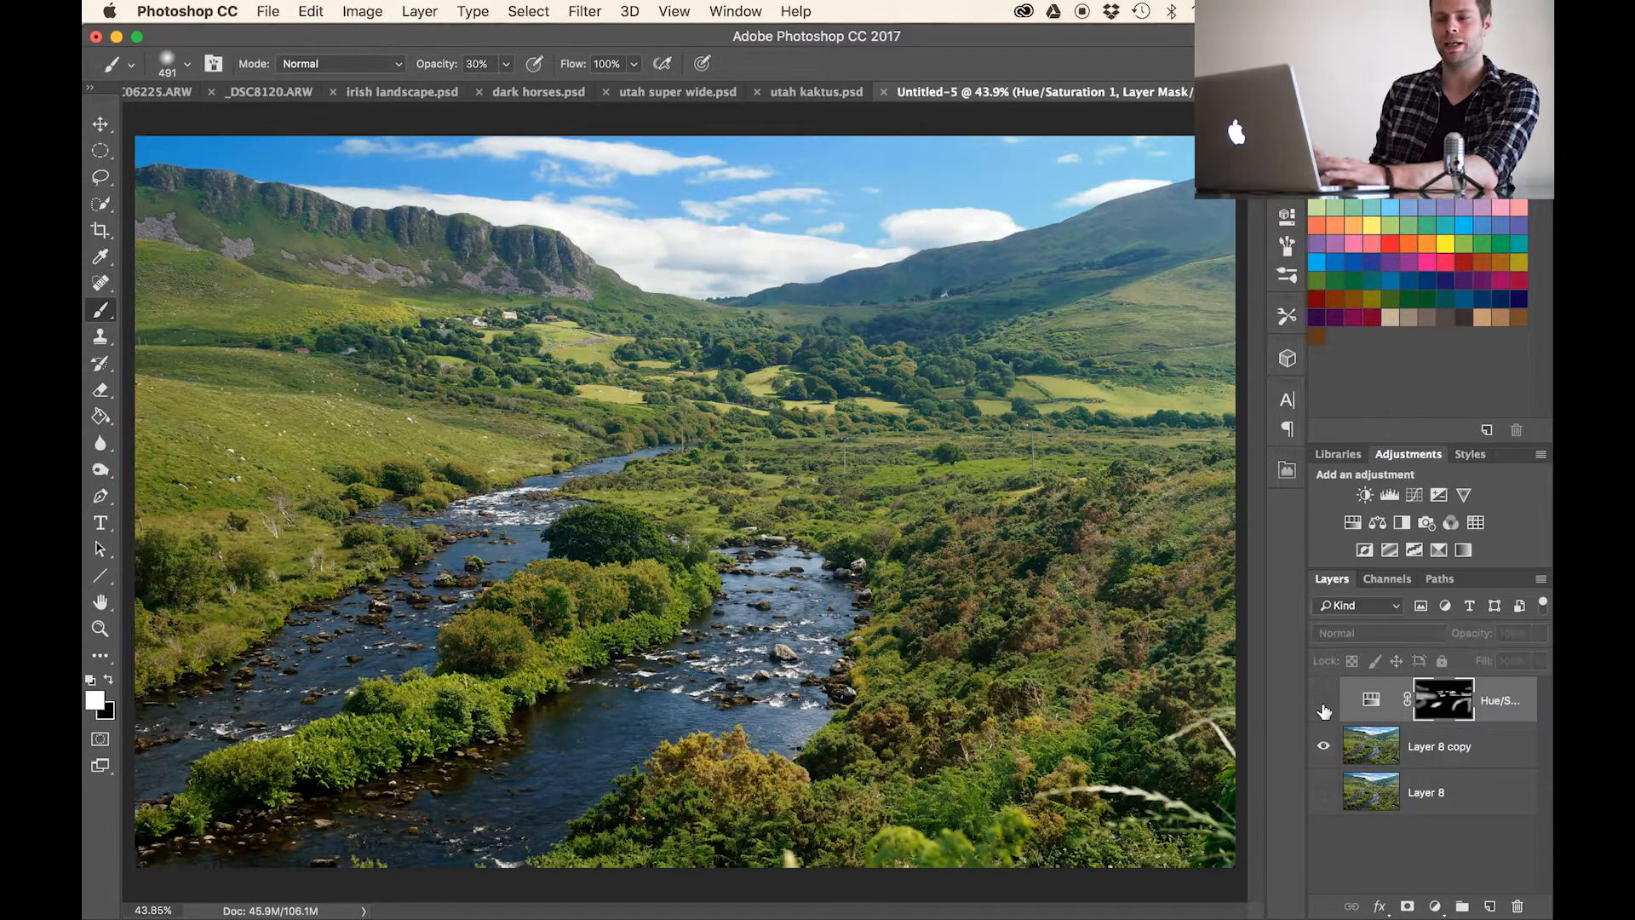
left_click(1325, 700)
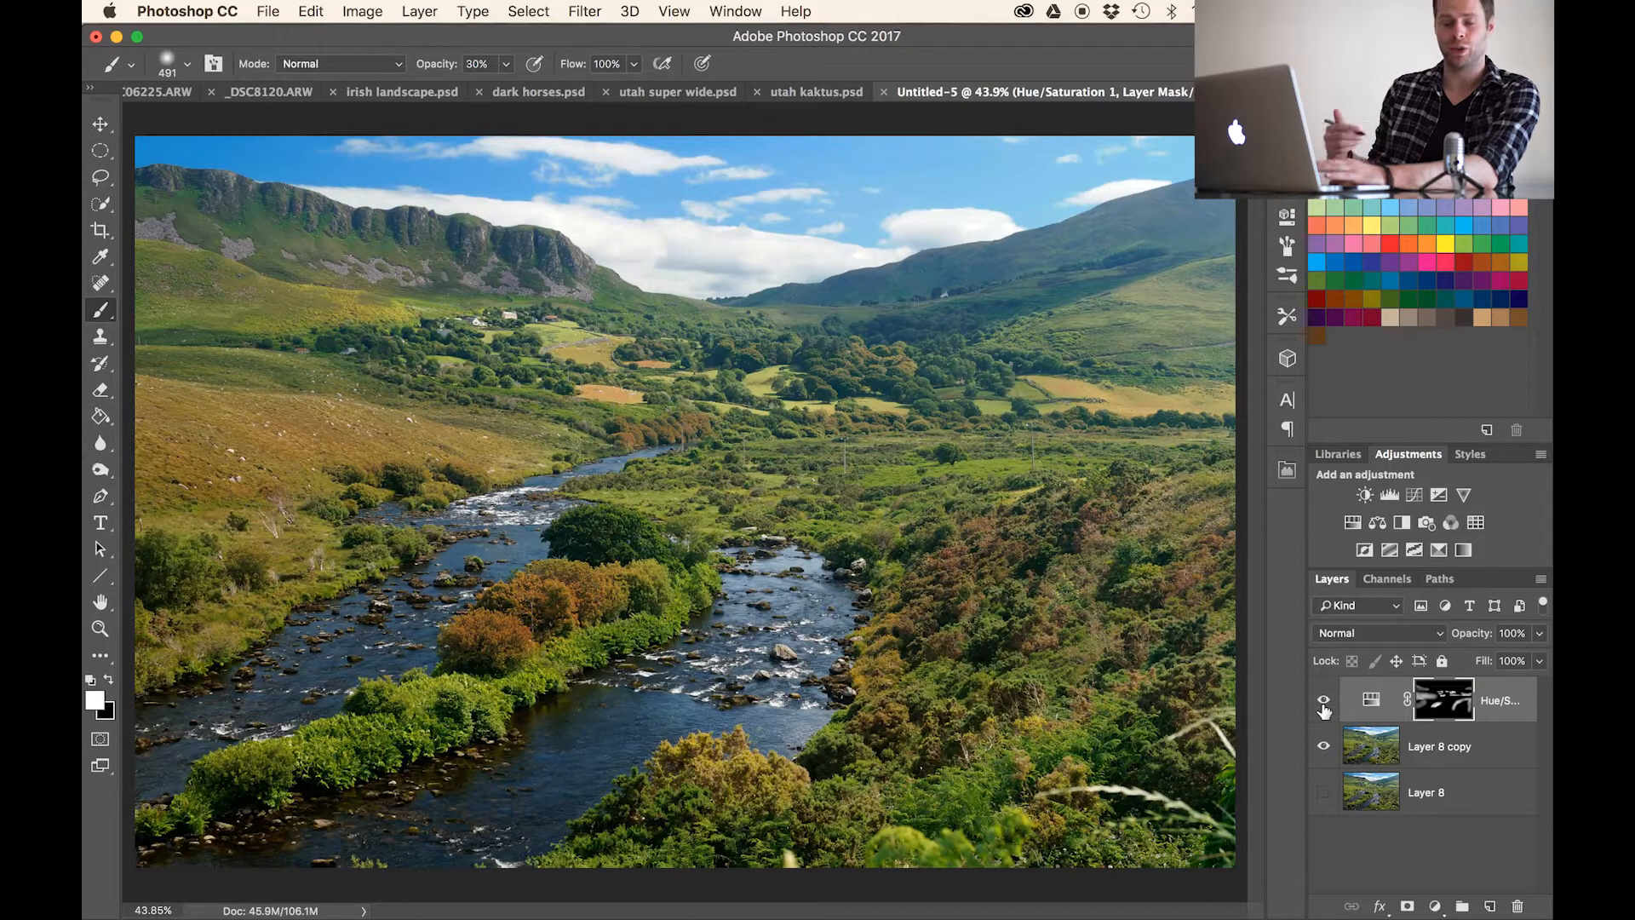
left_click(1322, 700)
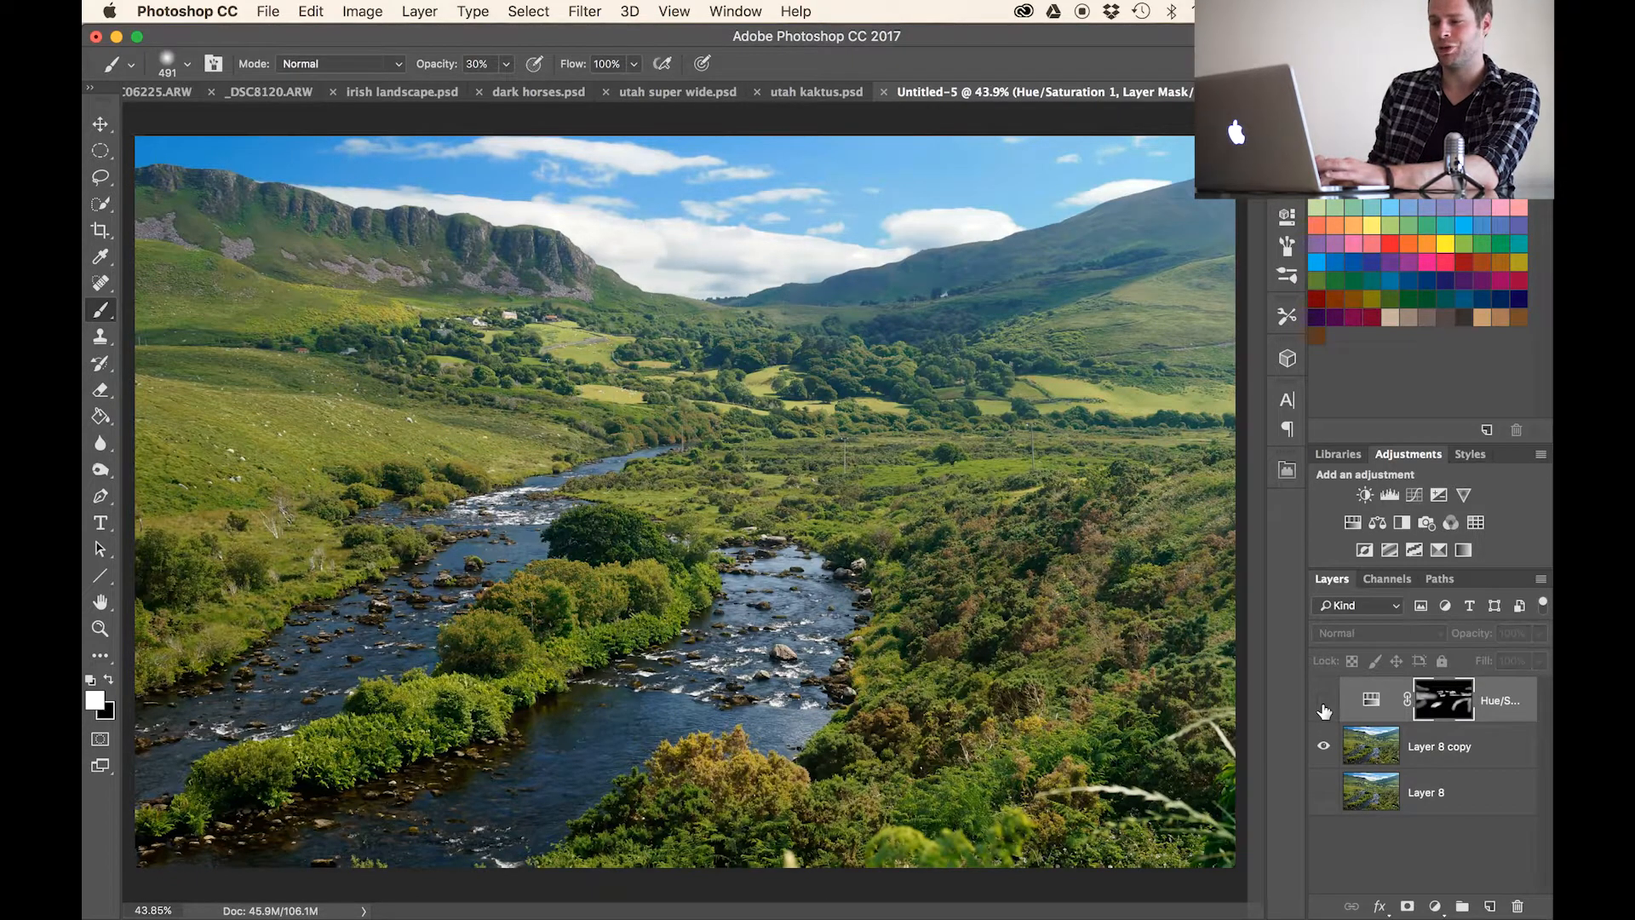
left_click(1323, 700)
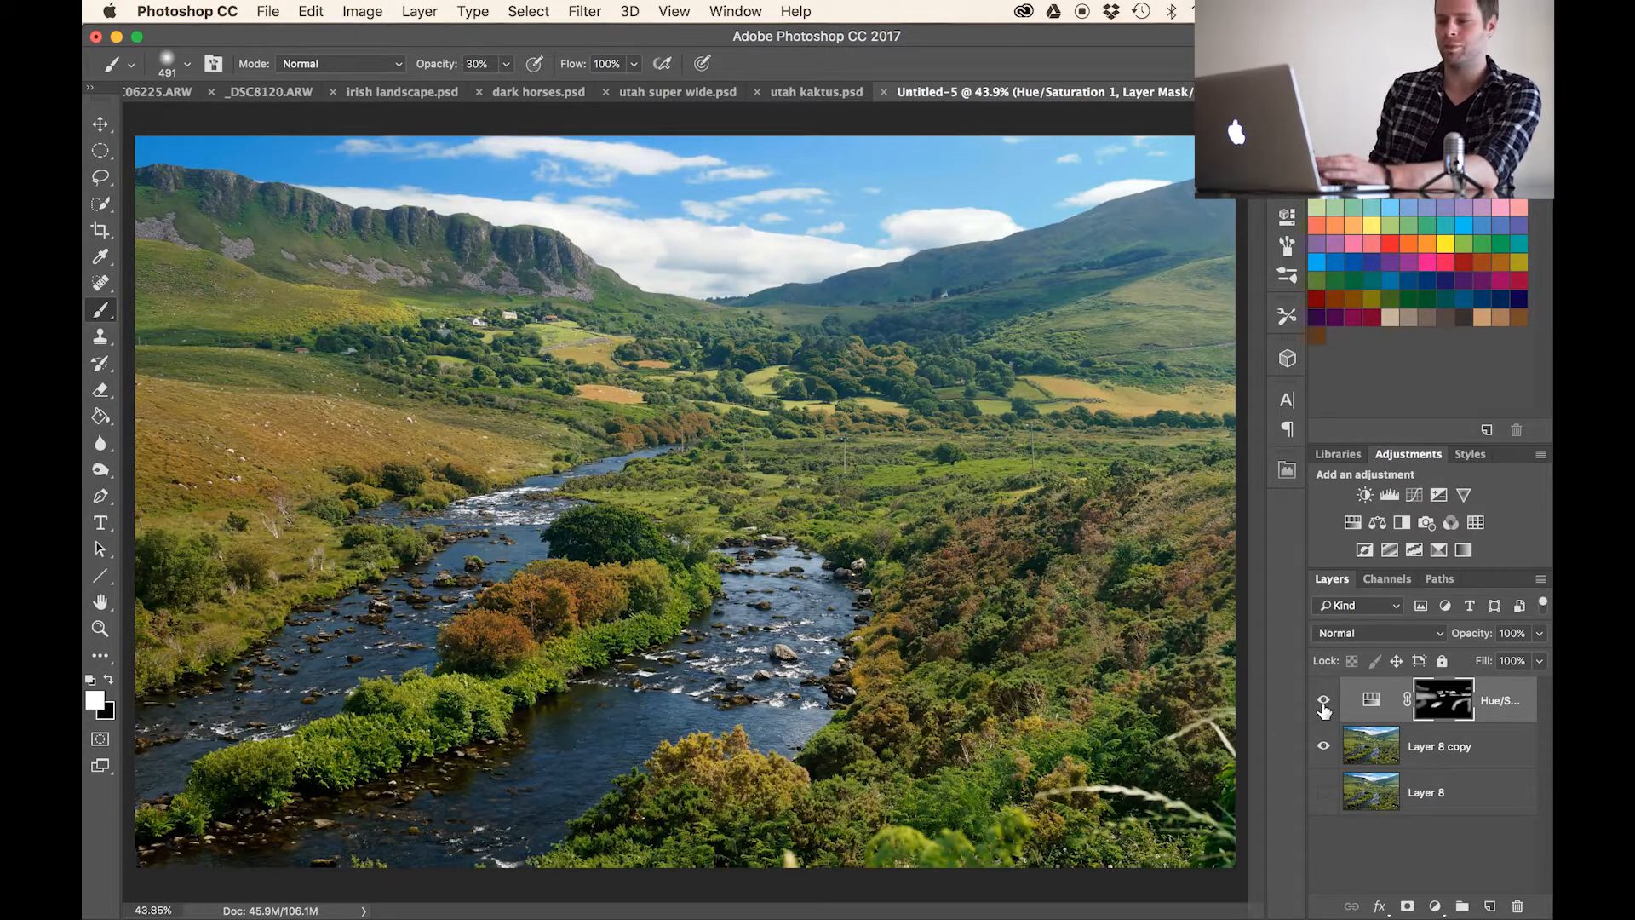
left_click(1323, 700)
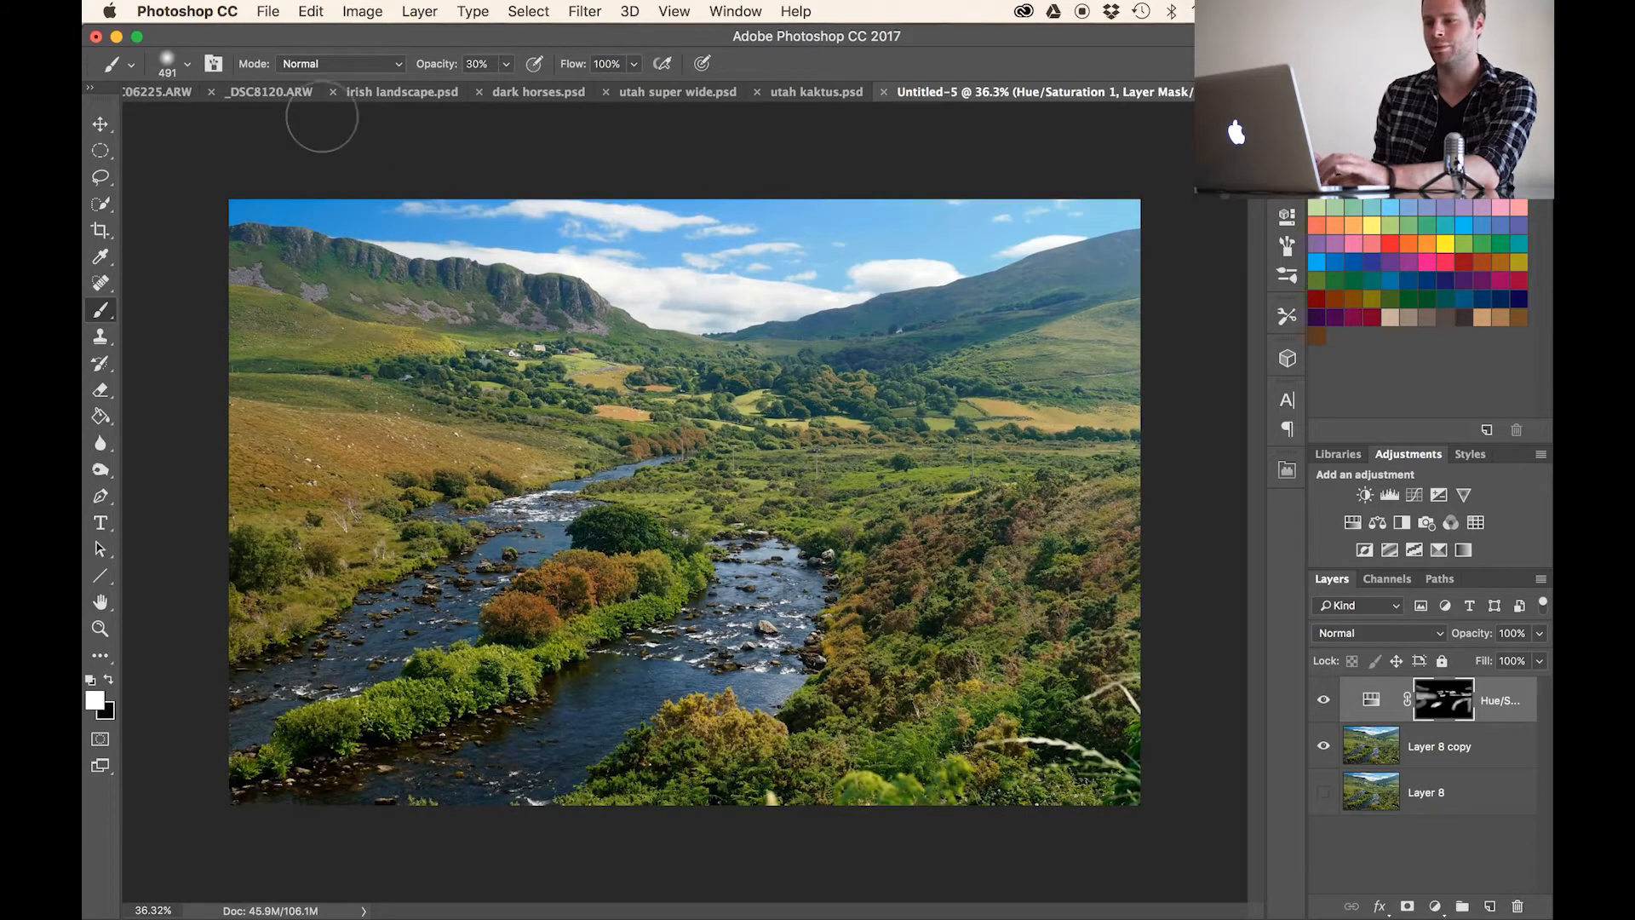
mouse_move(305, 187)
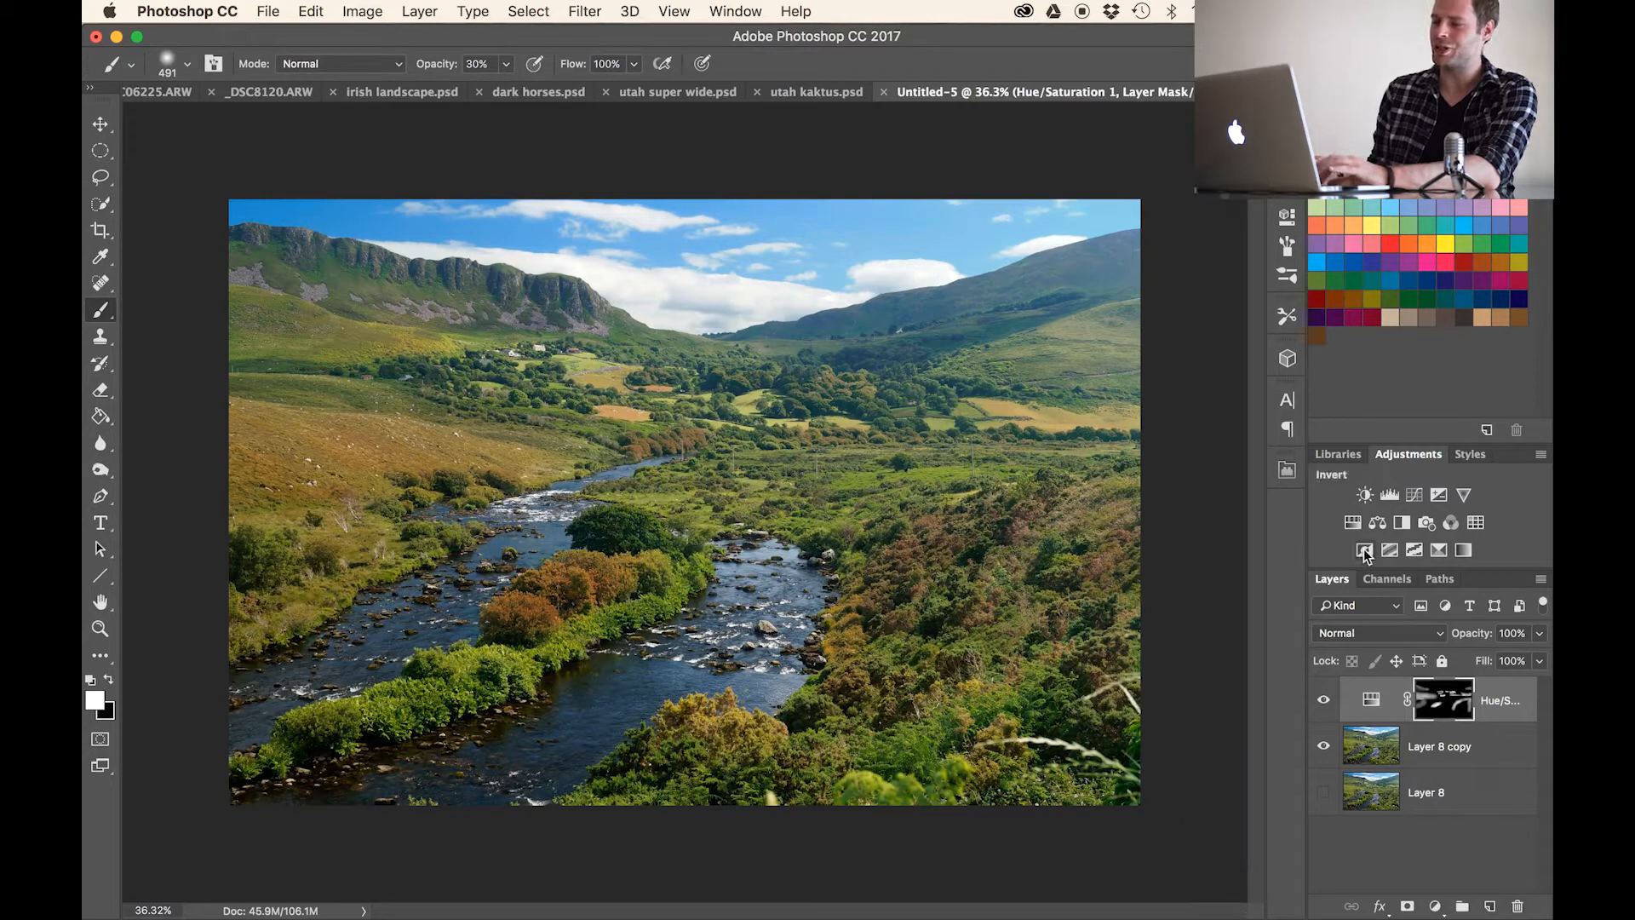
- Add a Hue/Saturation layer targeting Blues, desaturate to -67, and toggle it to compare
left_click(1364, 550)
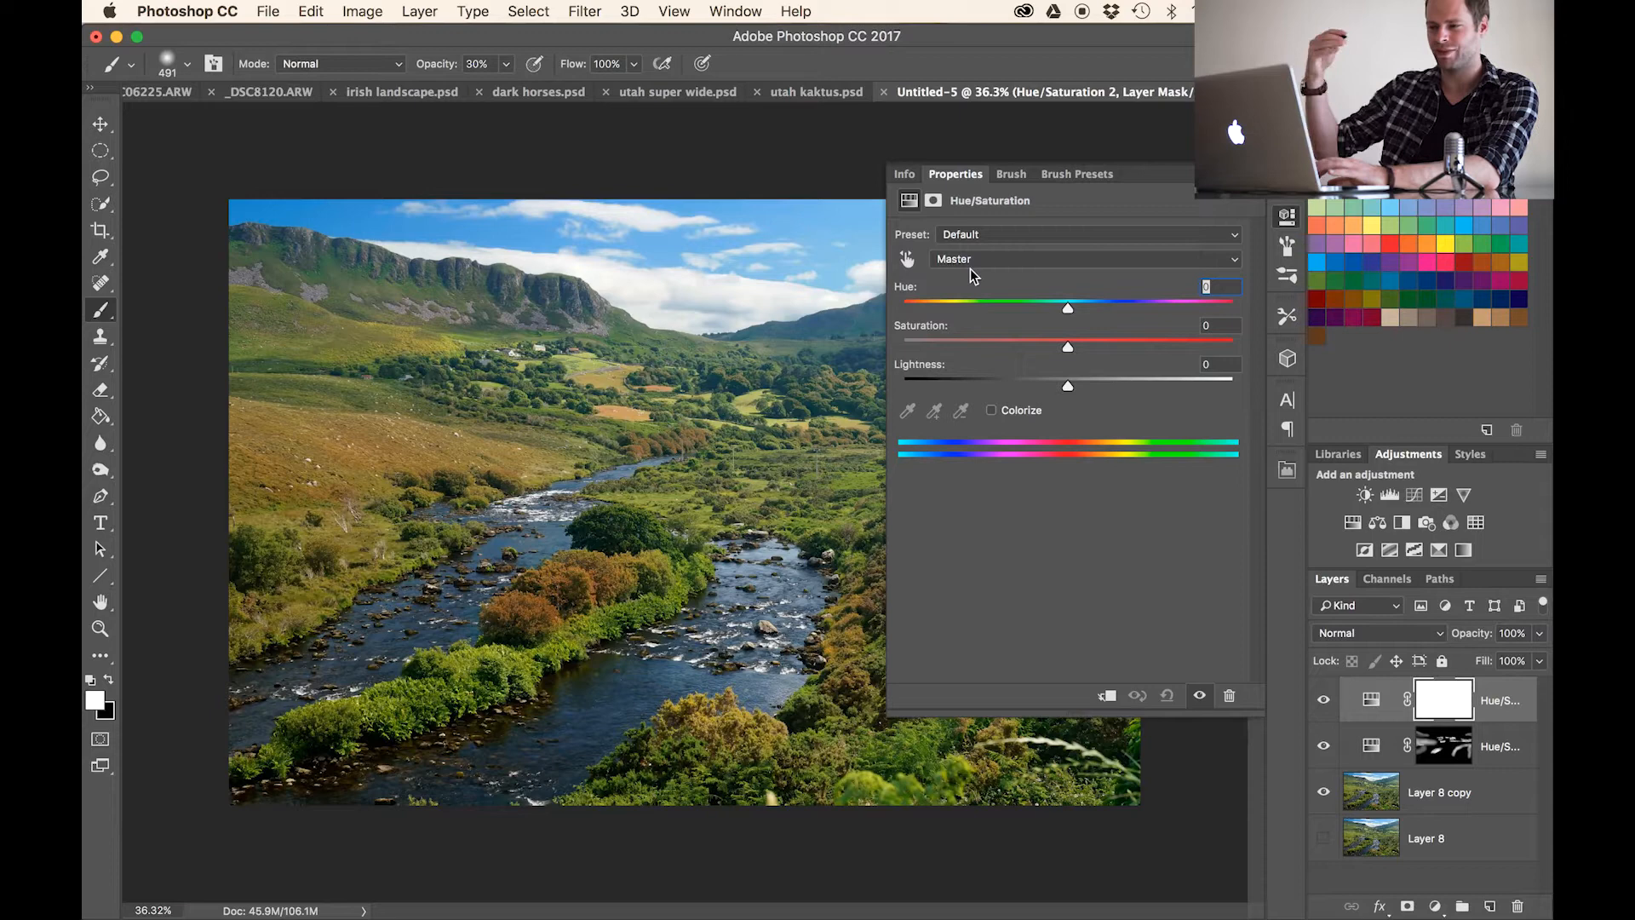
left_click(1085, 259)
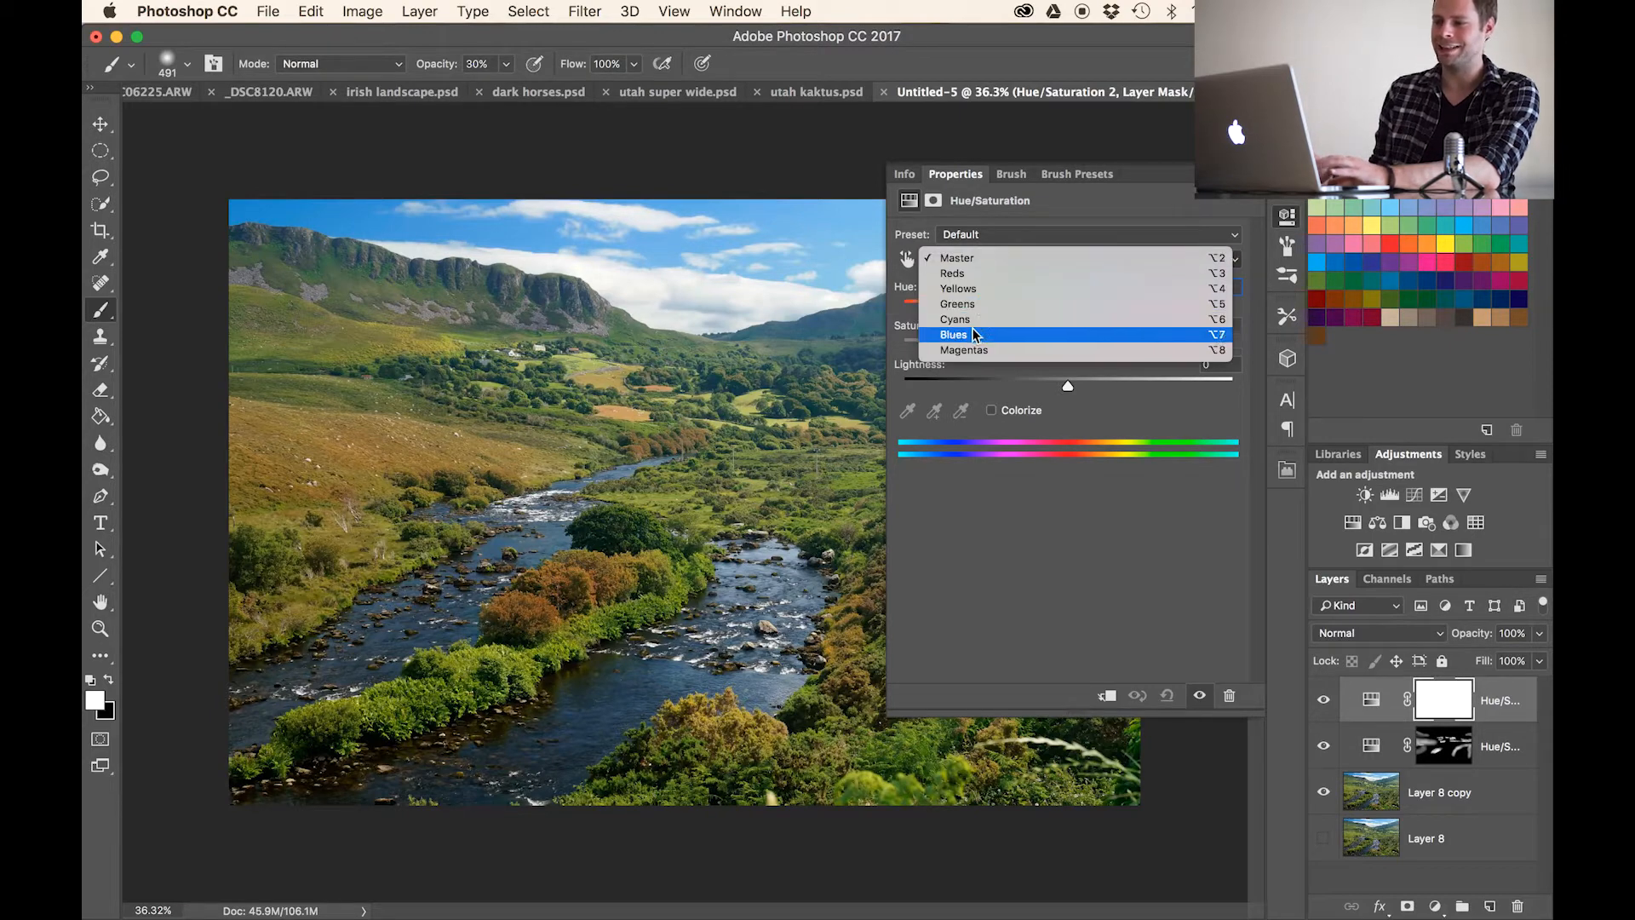
left_click(954, 334)
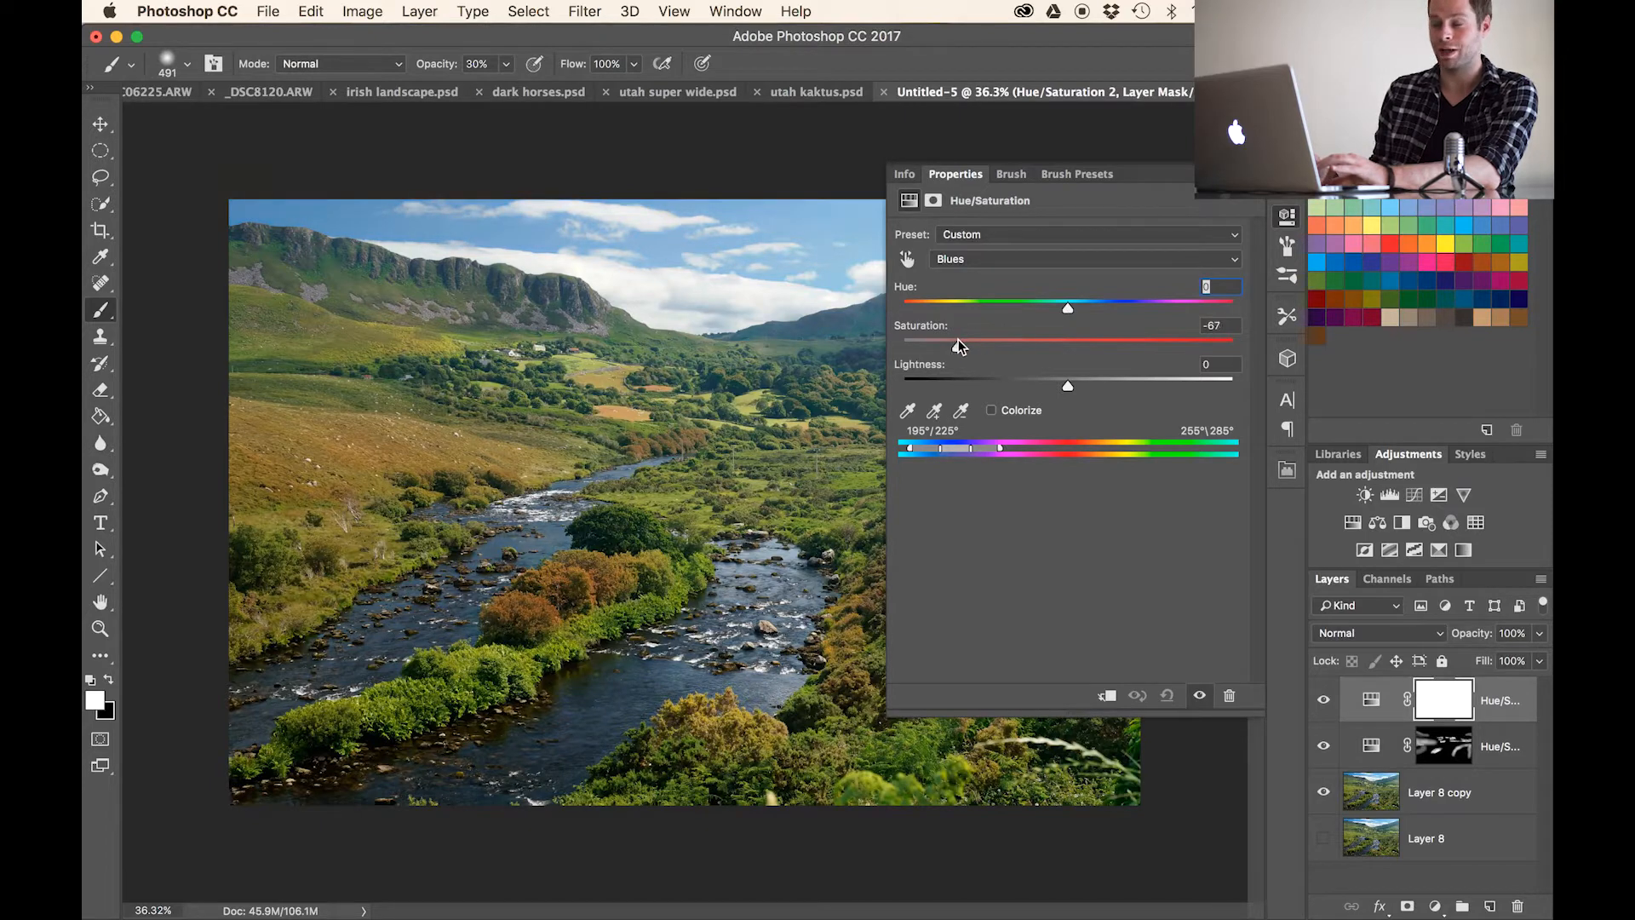
mouse_move(1209, 222)
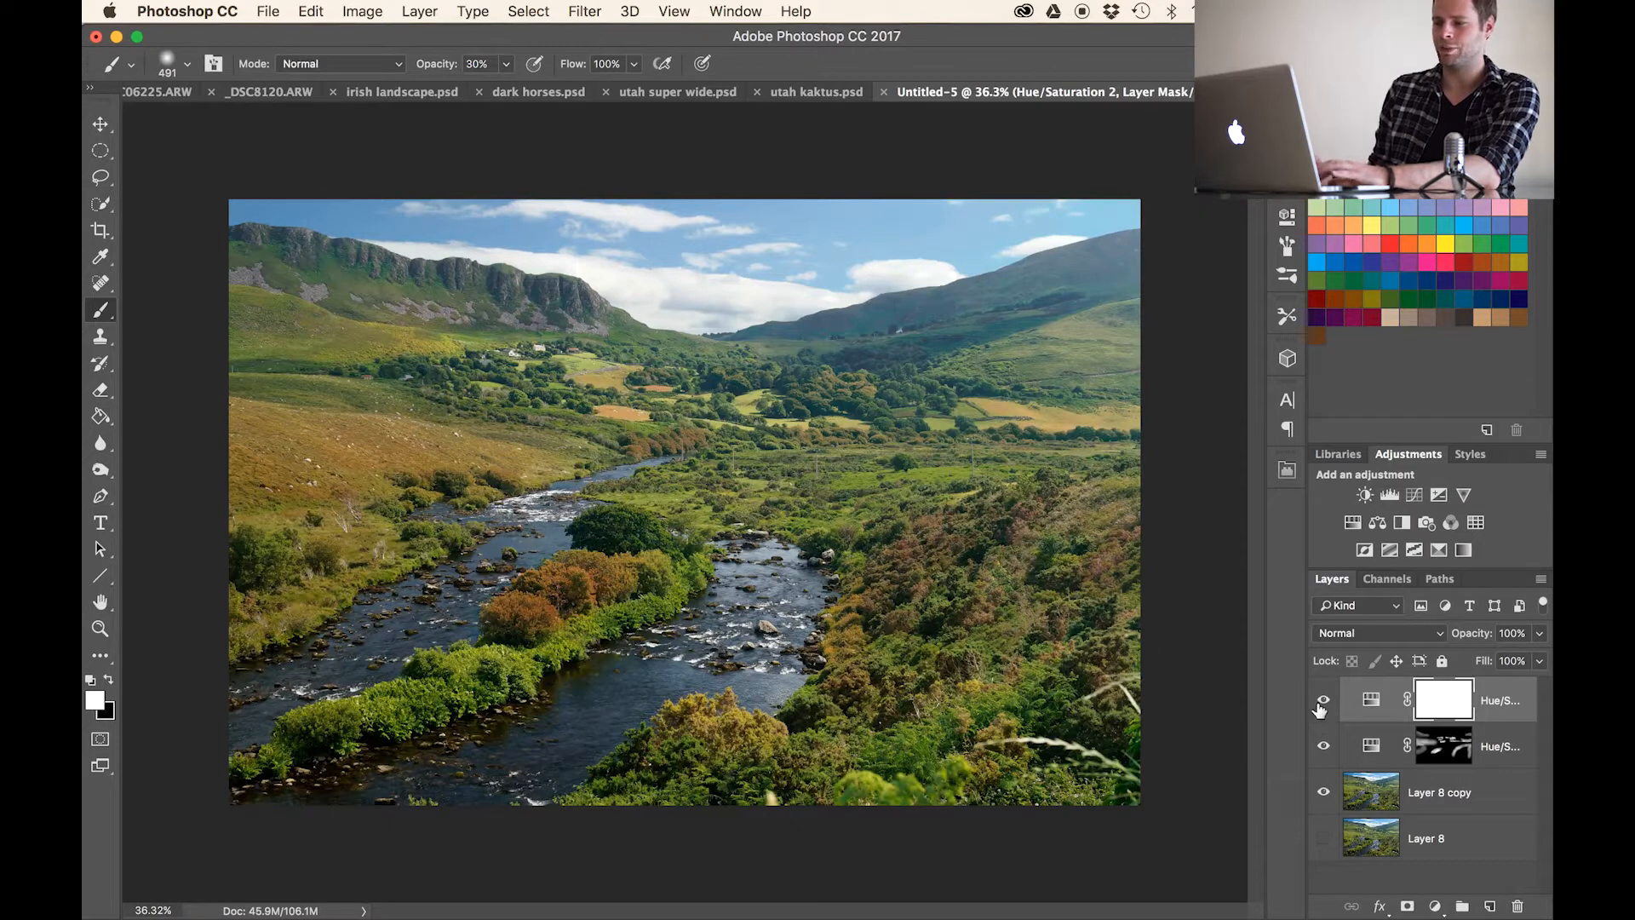
left_click(1321, 700)
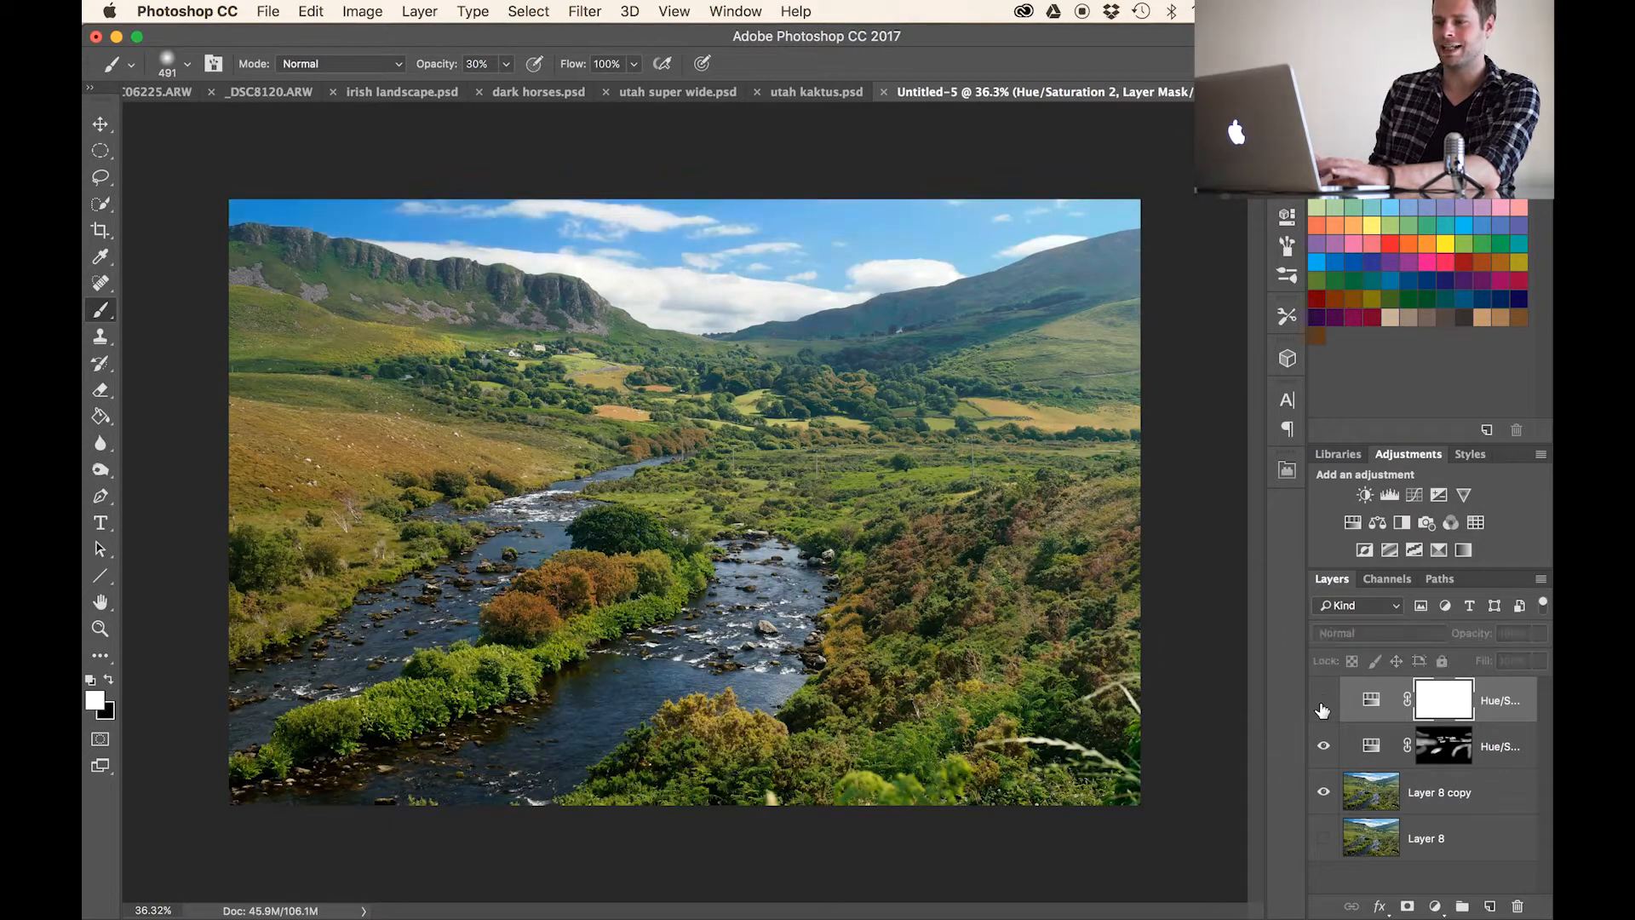
left_click(1322, 700)
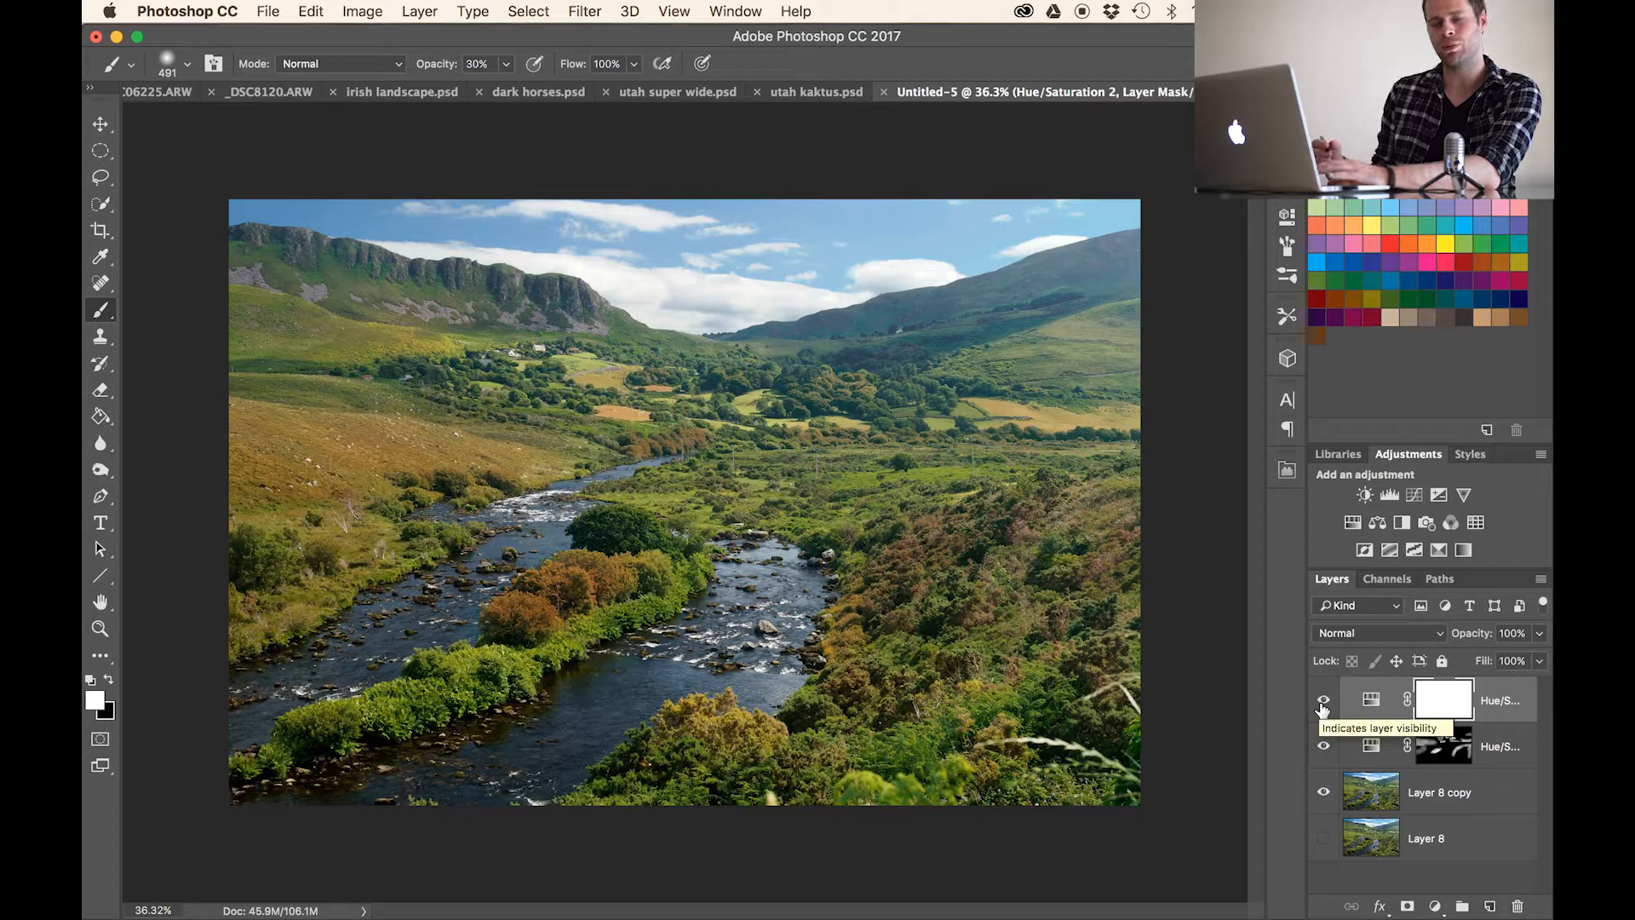
left_click(1323, 700)
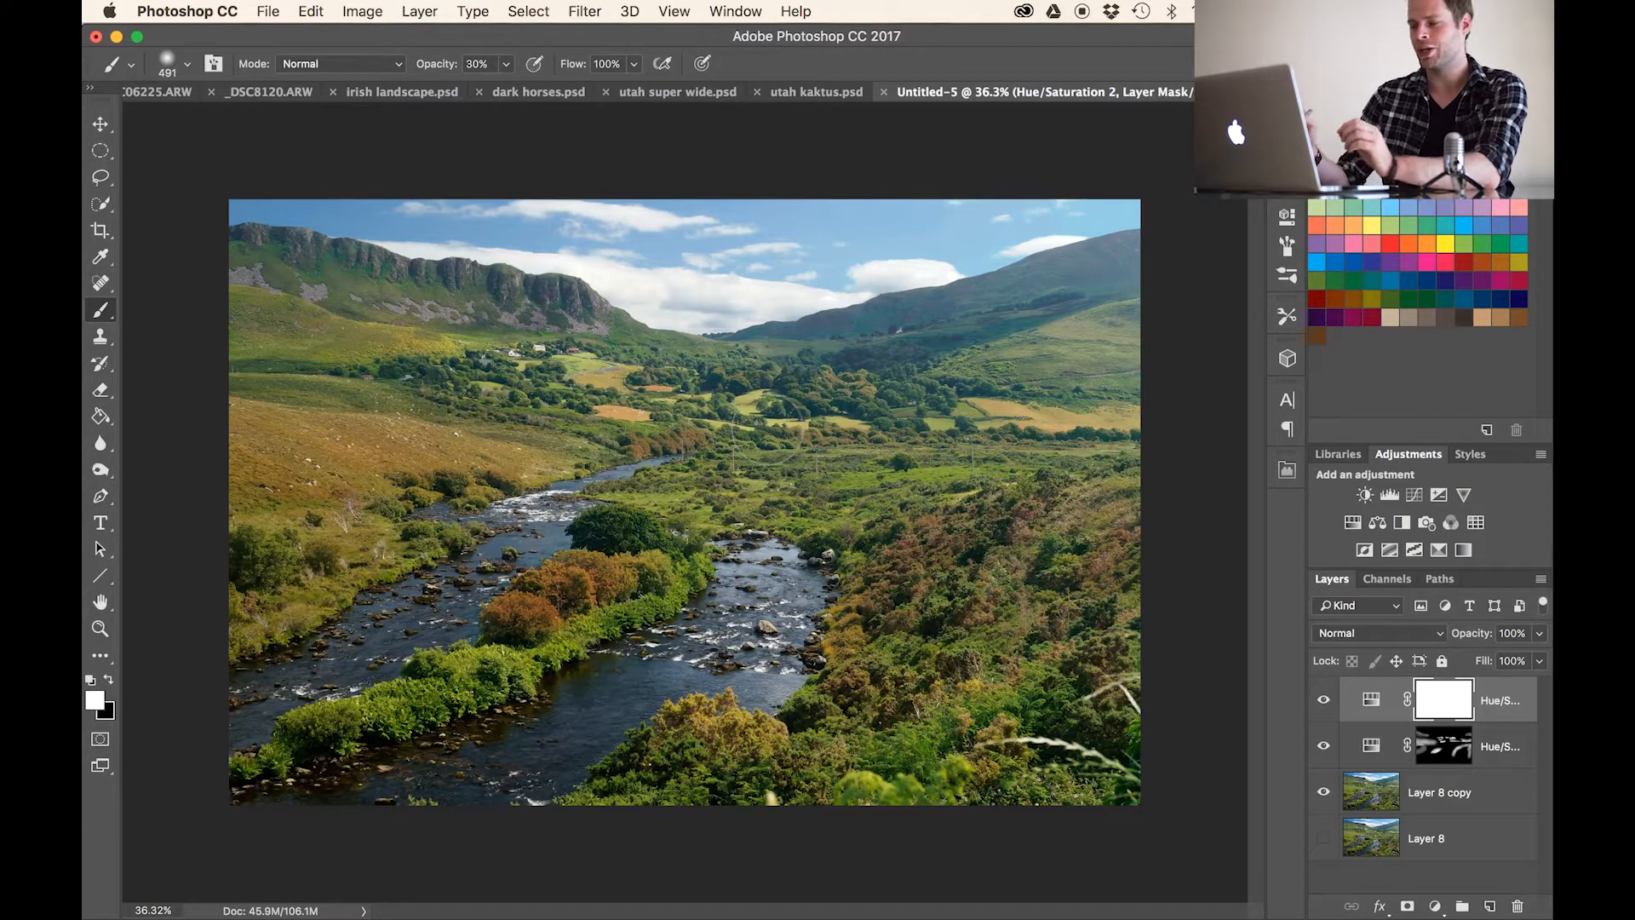
- Stamp visible layers into Layer 9 and set its blend mode to Soft Light
key("cmd+alt+shift+e")
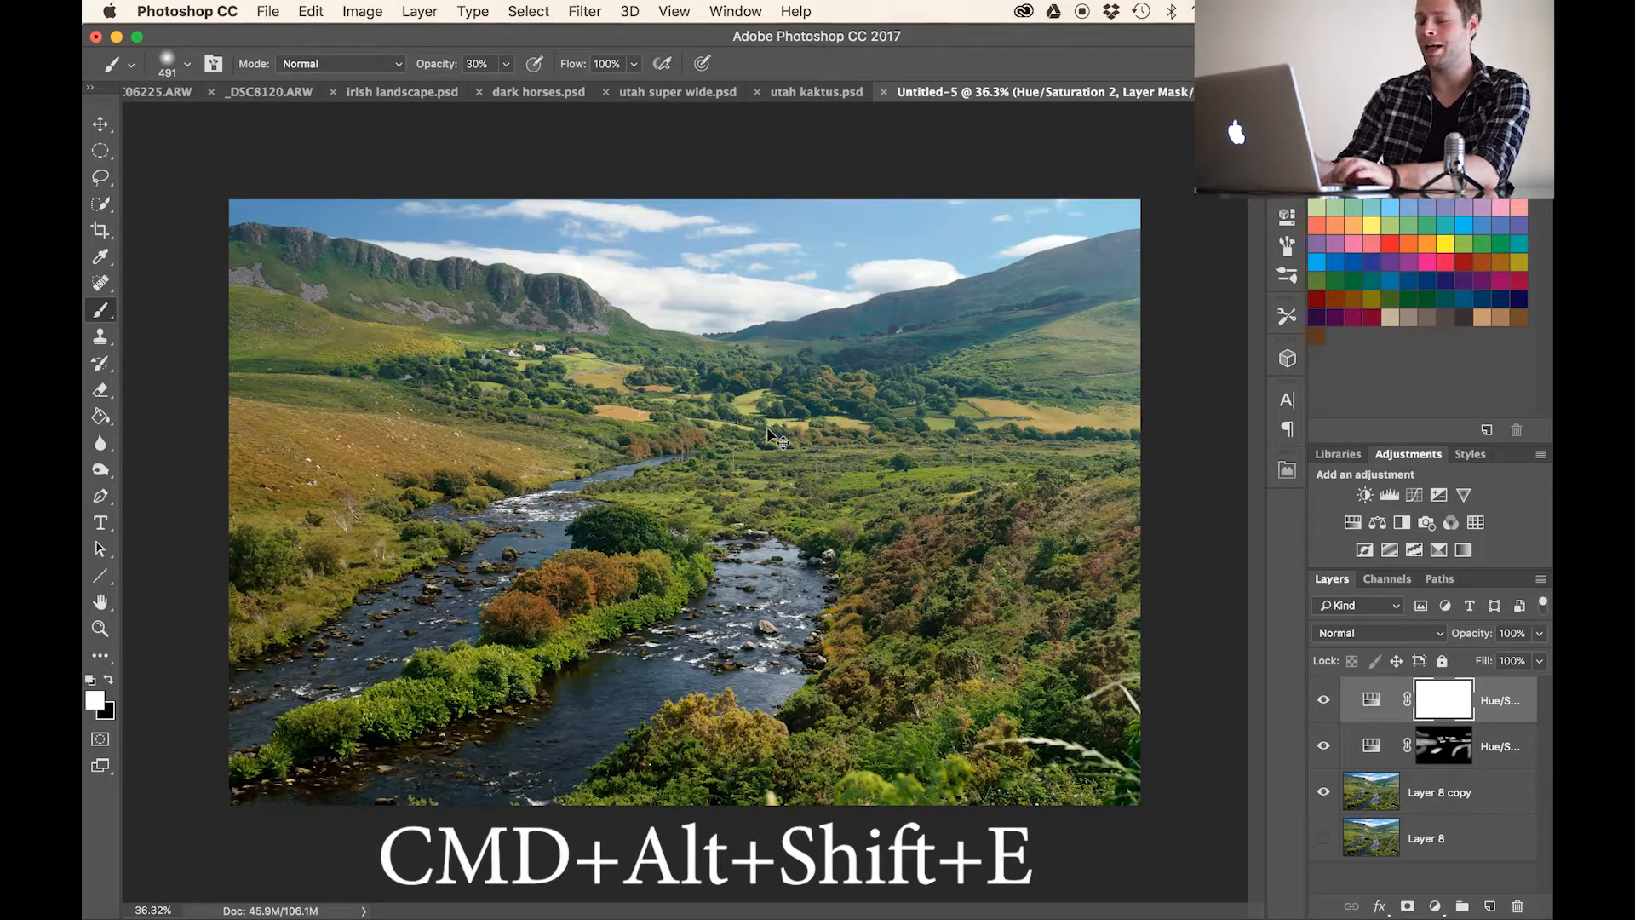
key("cmd+alt+shift+e")
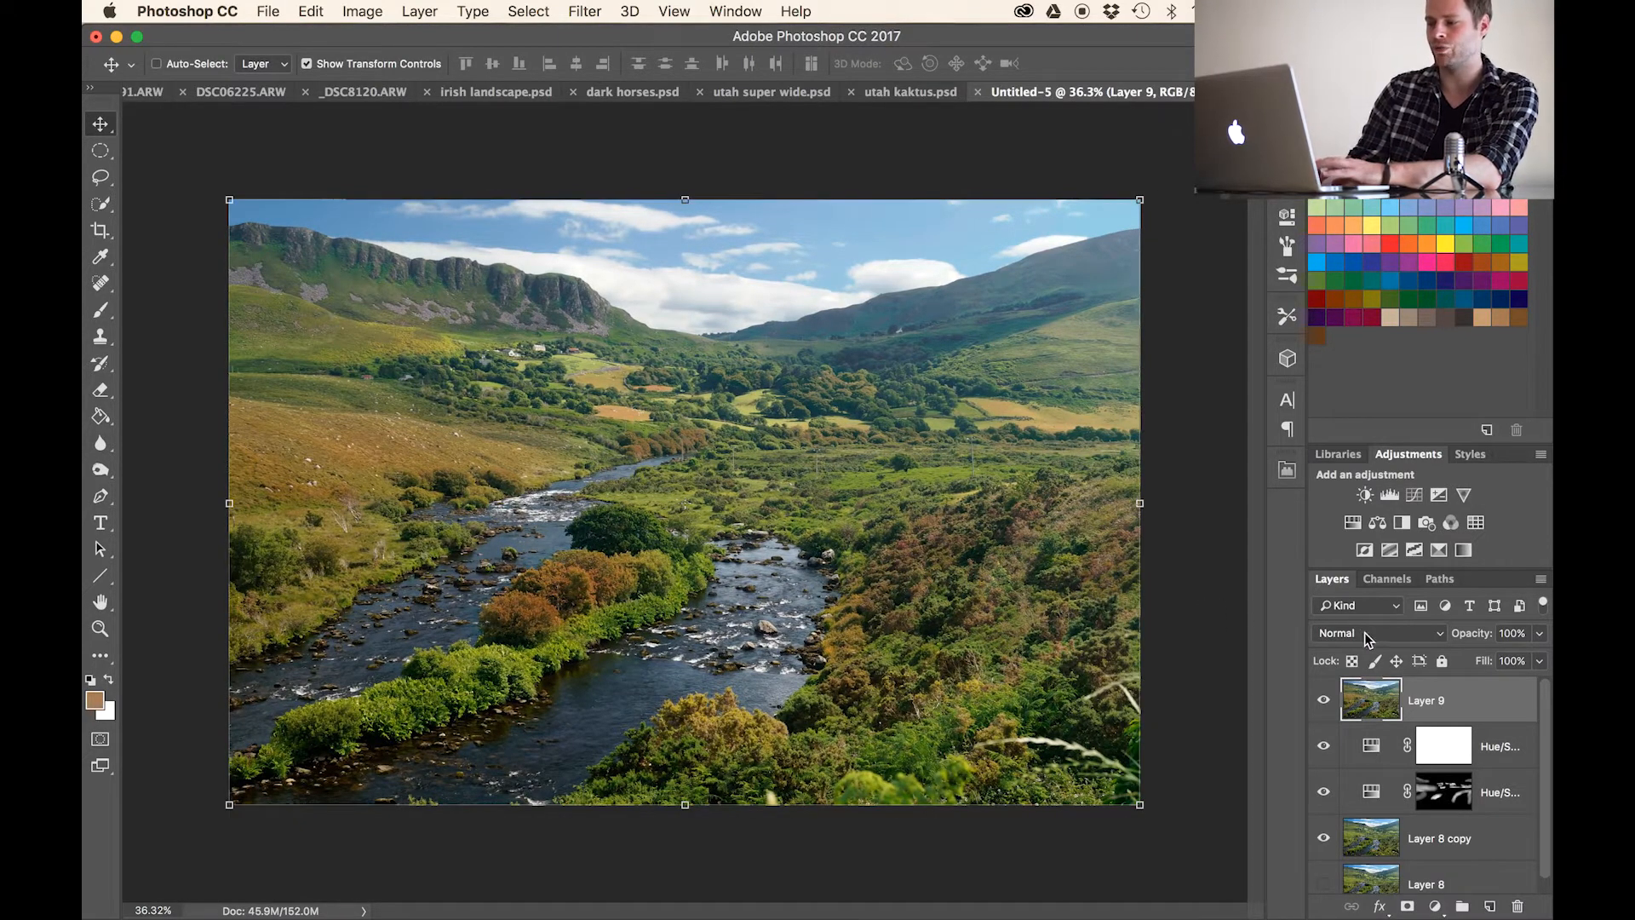
left_click(1376, 633)
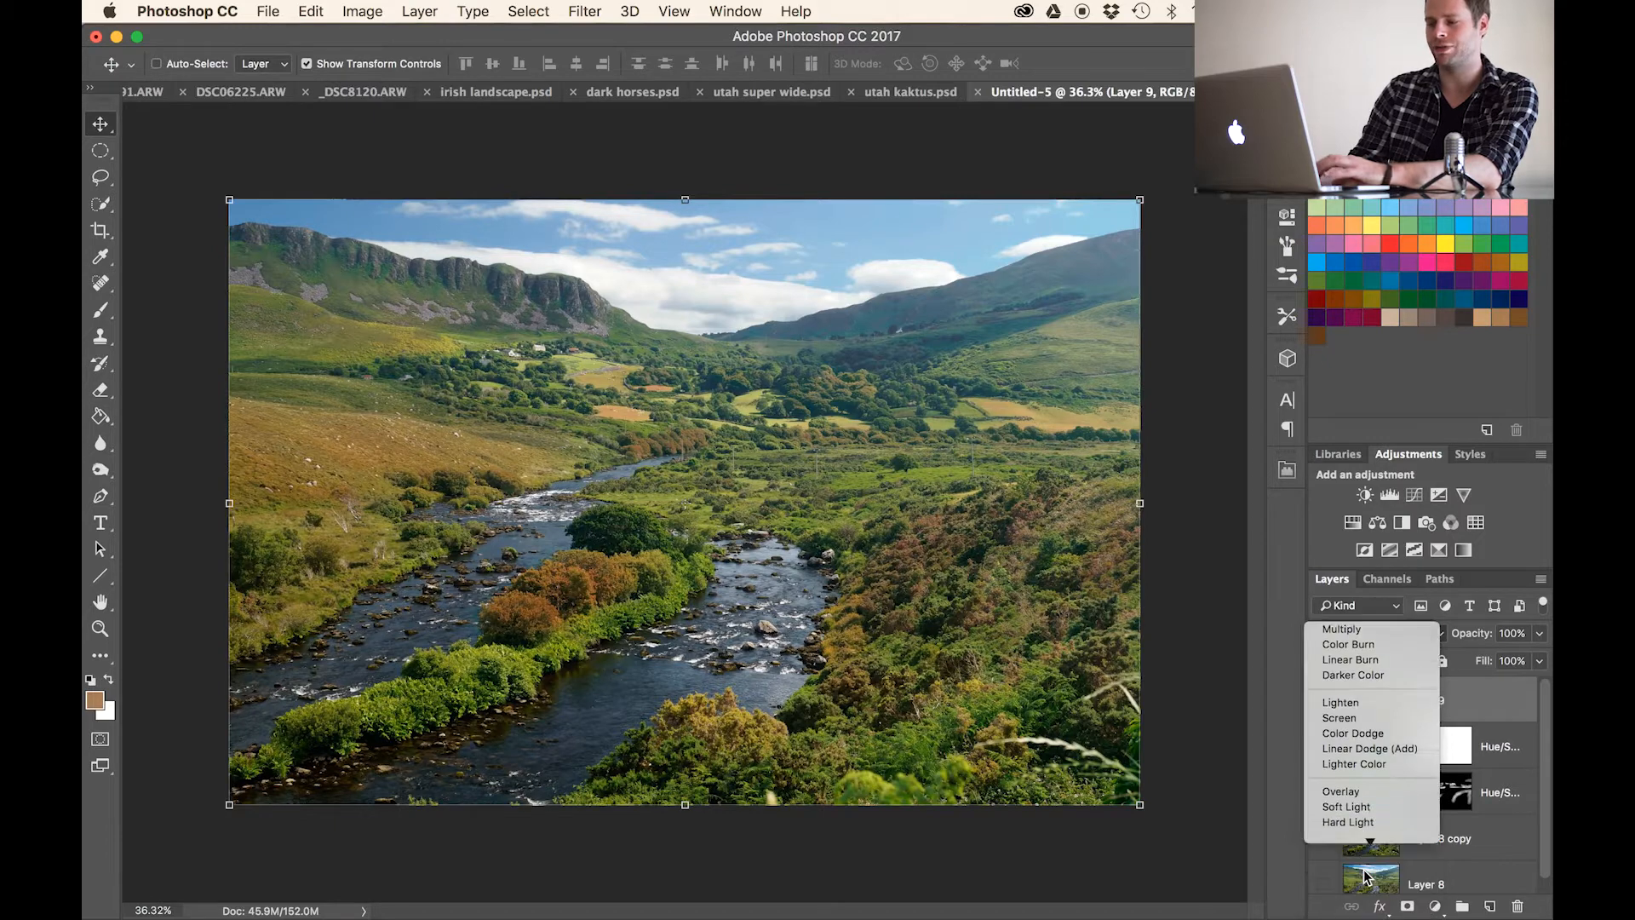
left_click(1346, 806)
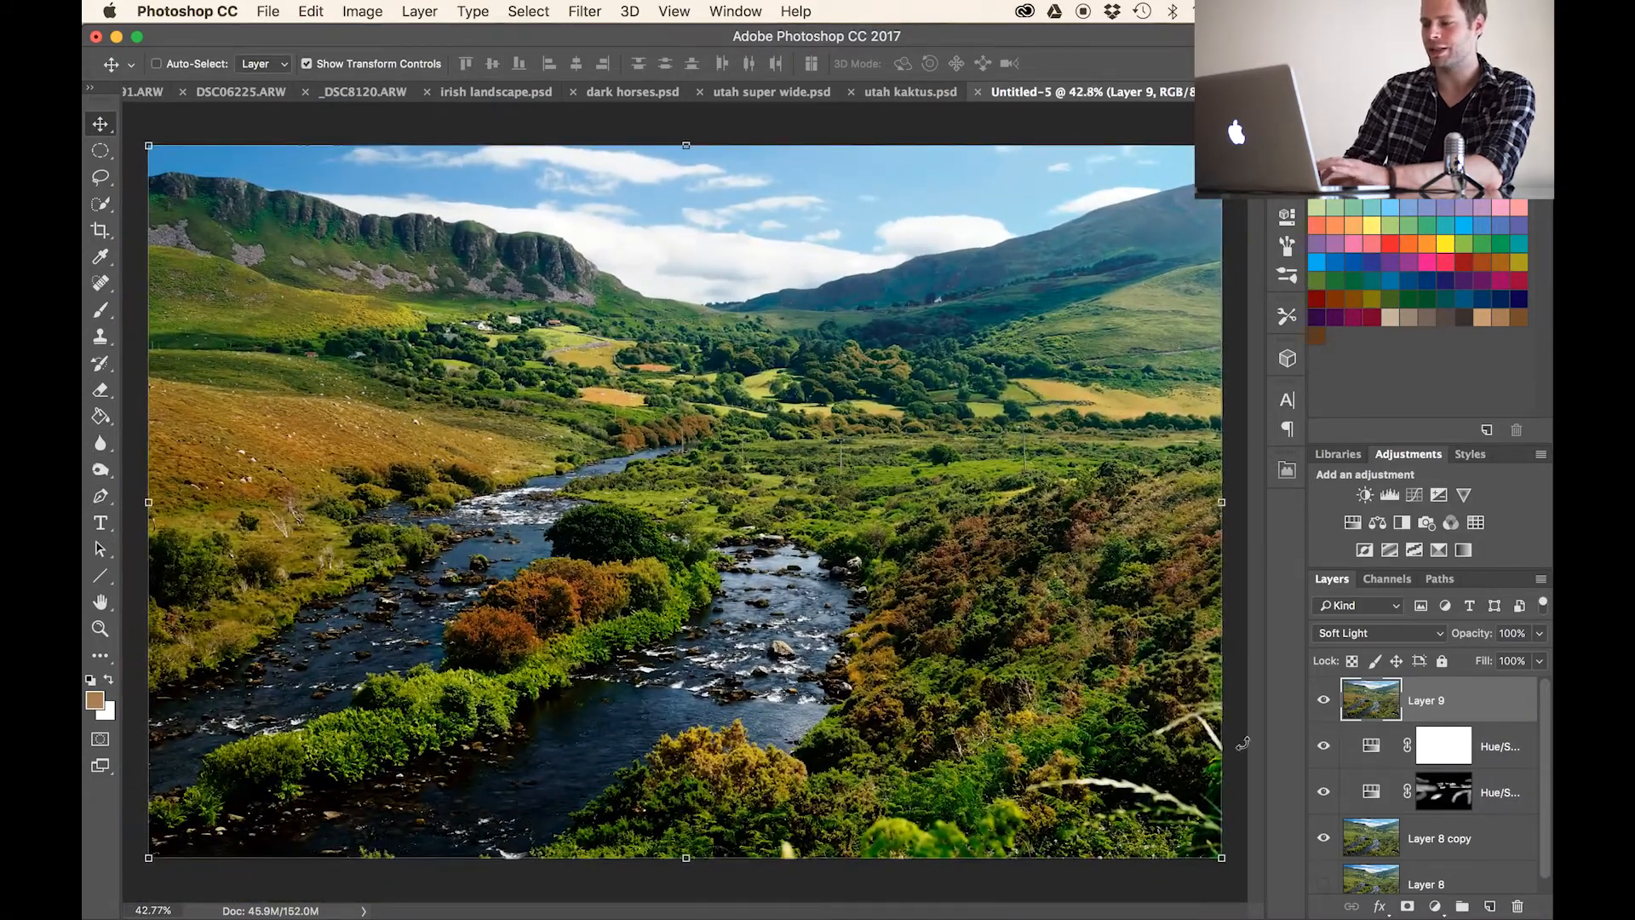
- Add a layer mask to Layer 9 and paint it to keep the effect in the valley's middle
left_click(1407, 906)
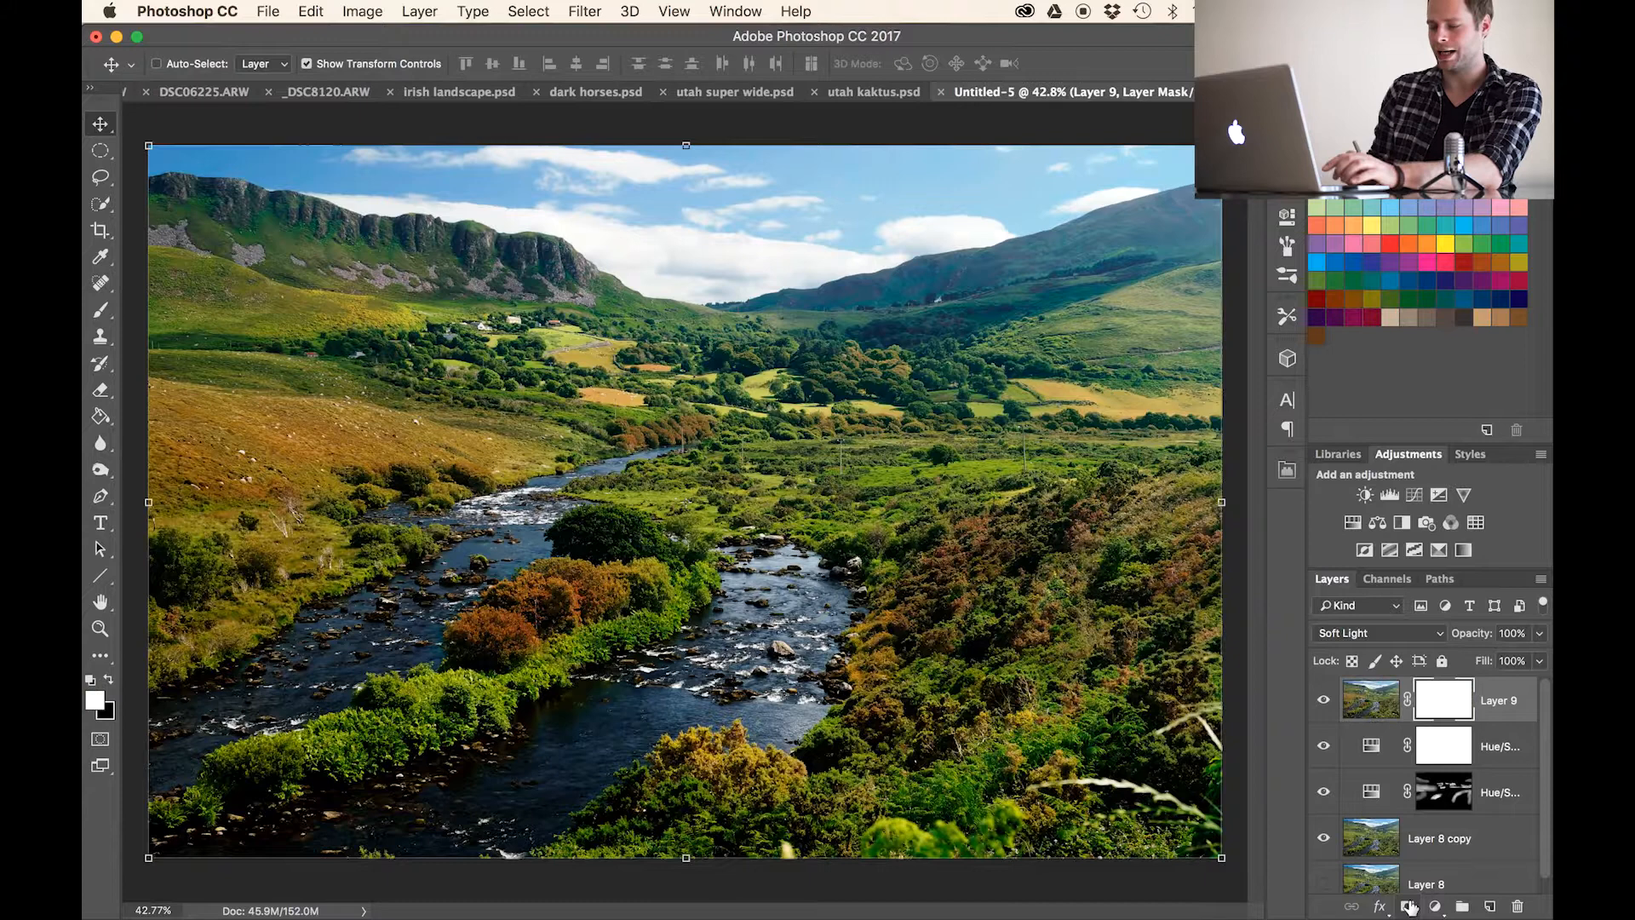
left_click(100, 310)
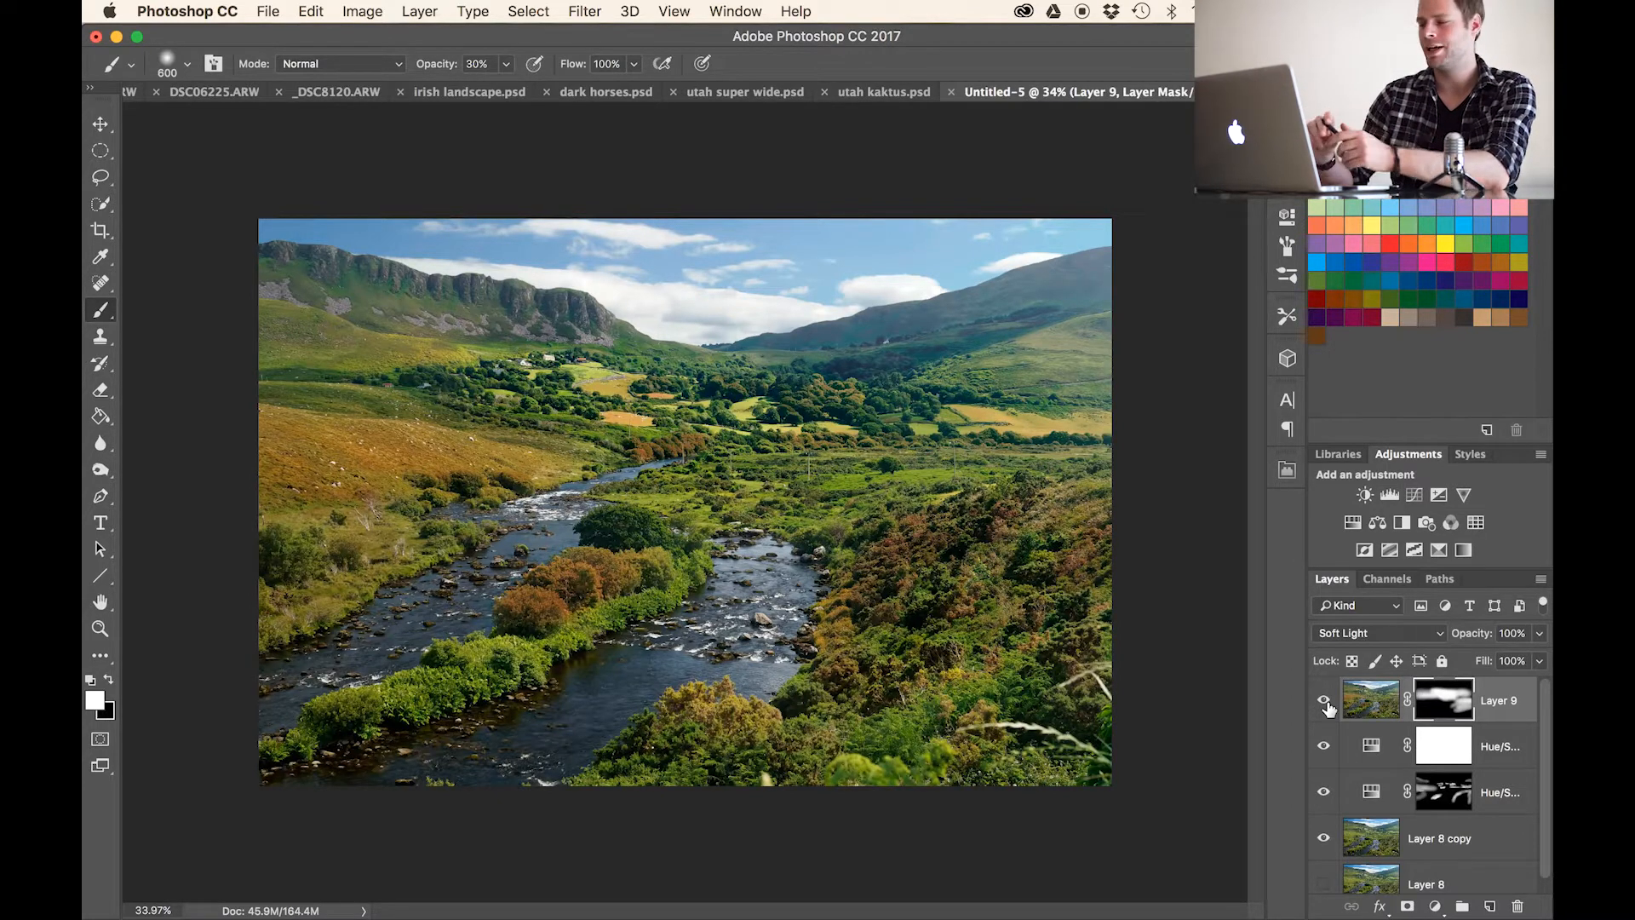
- Compare the soft-light effect, then add a Curves layer pulled down to darken the landscape
left_click(1325, 700)
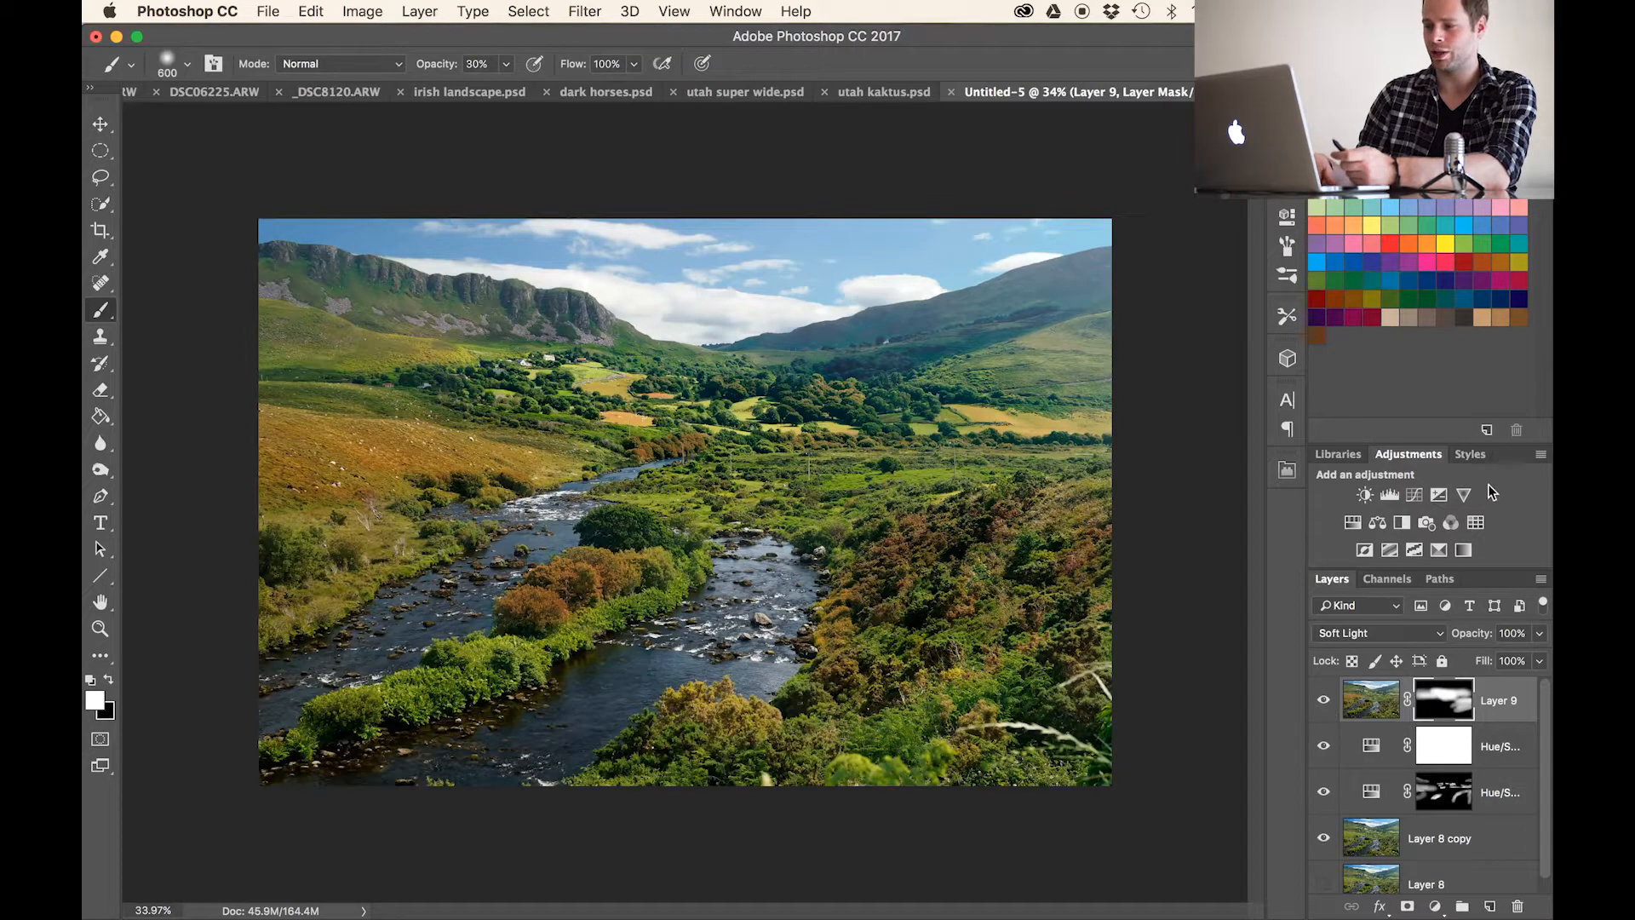
mouse_move(1415, 494)
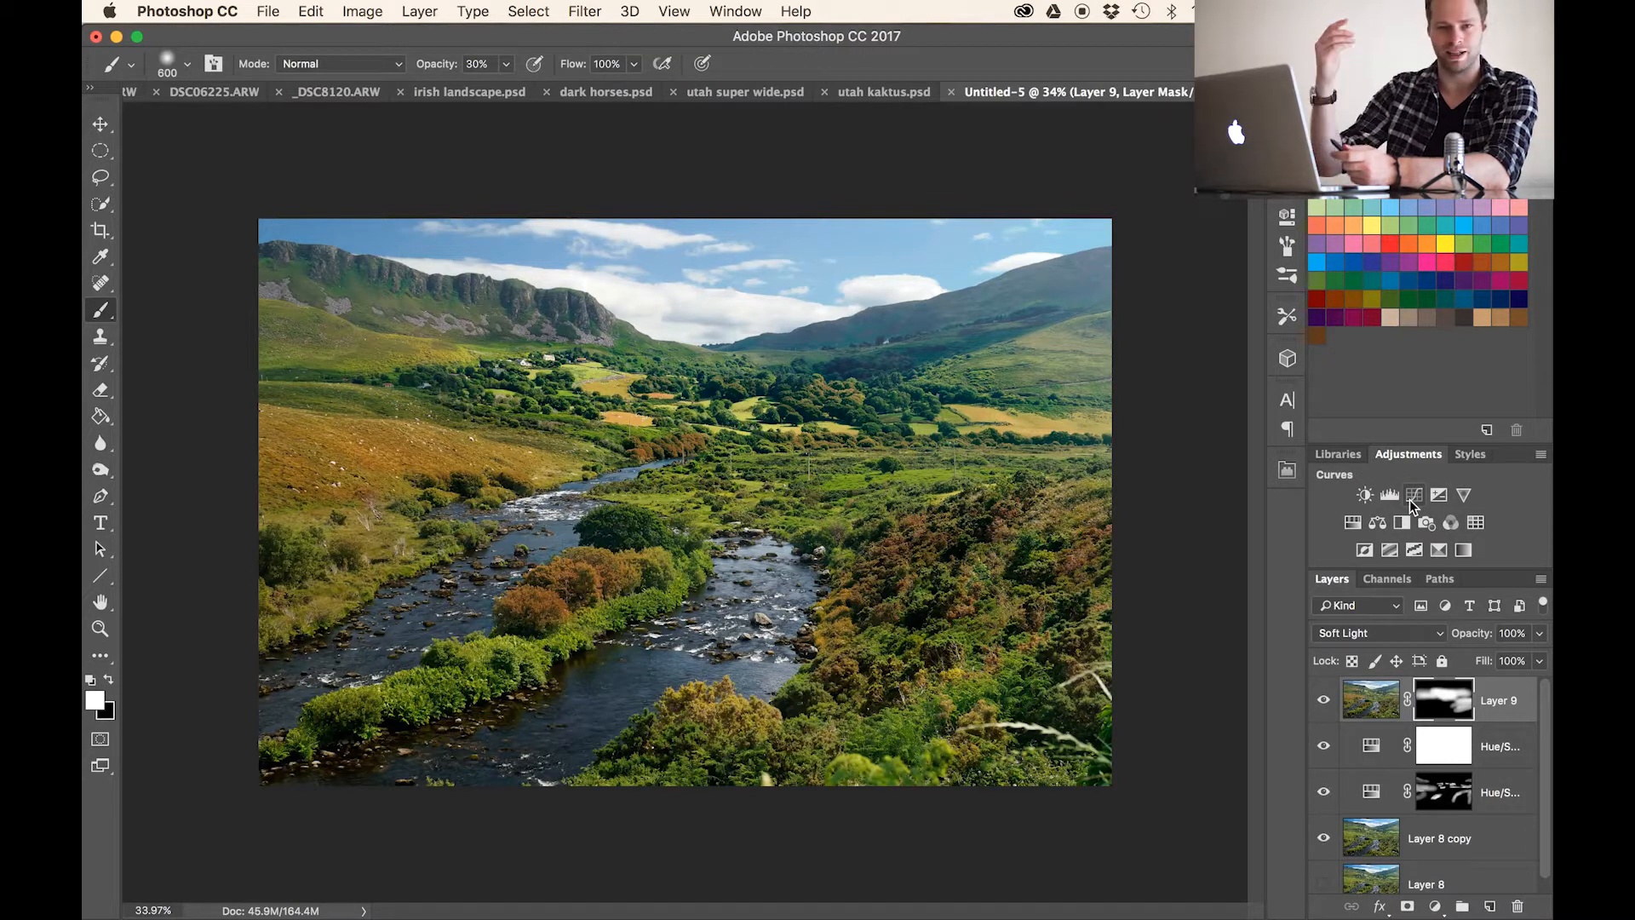
mouse_move(1414, 494)
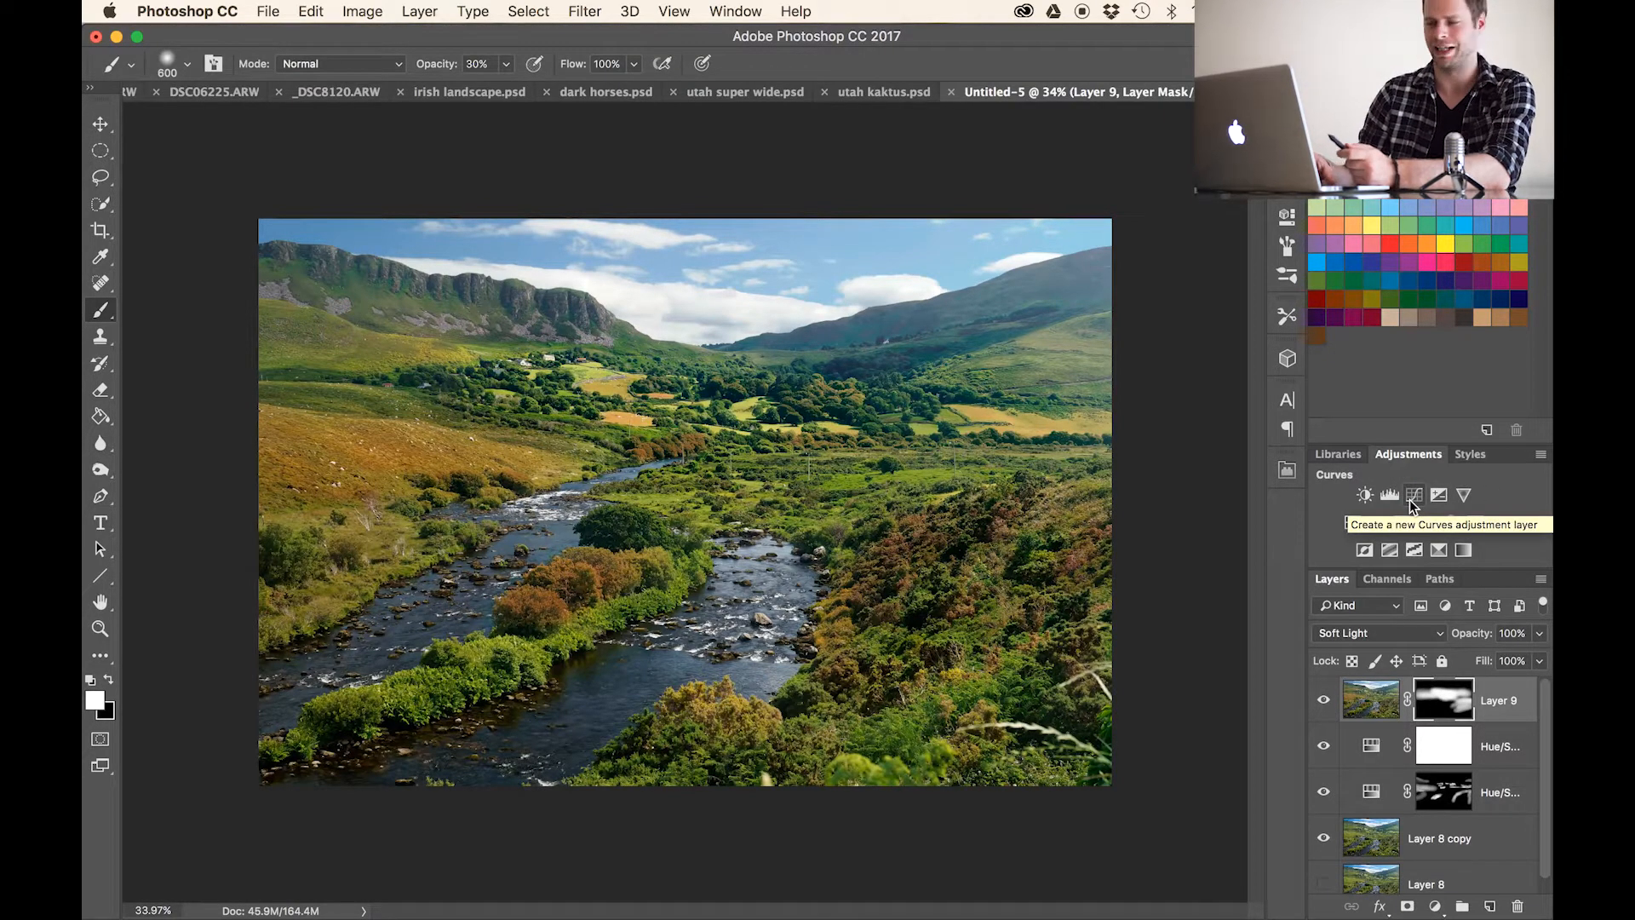
left_click(1416, 494)
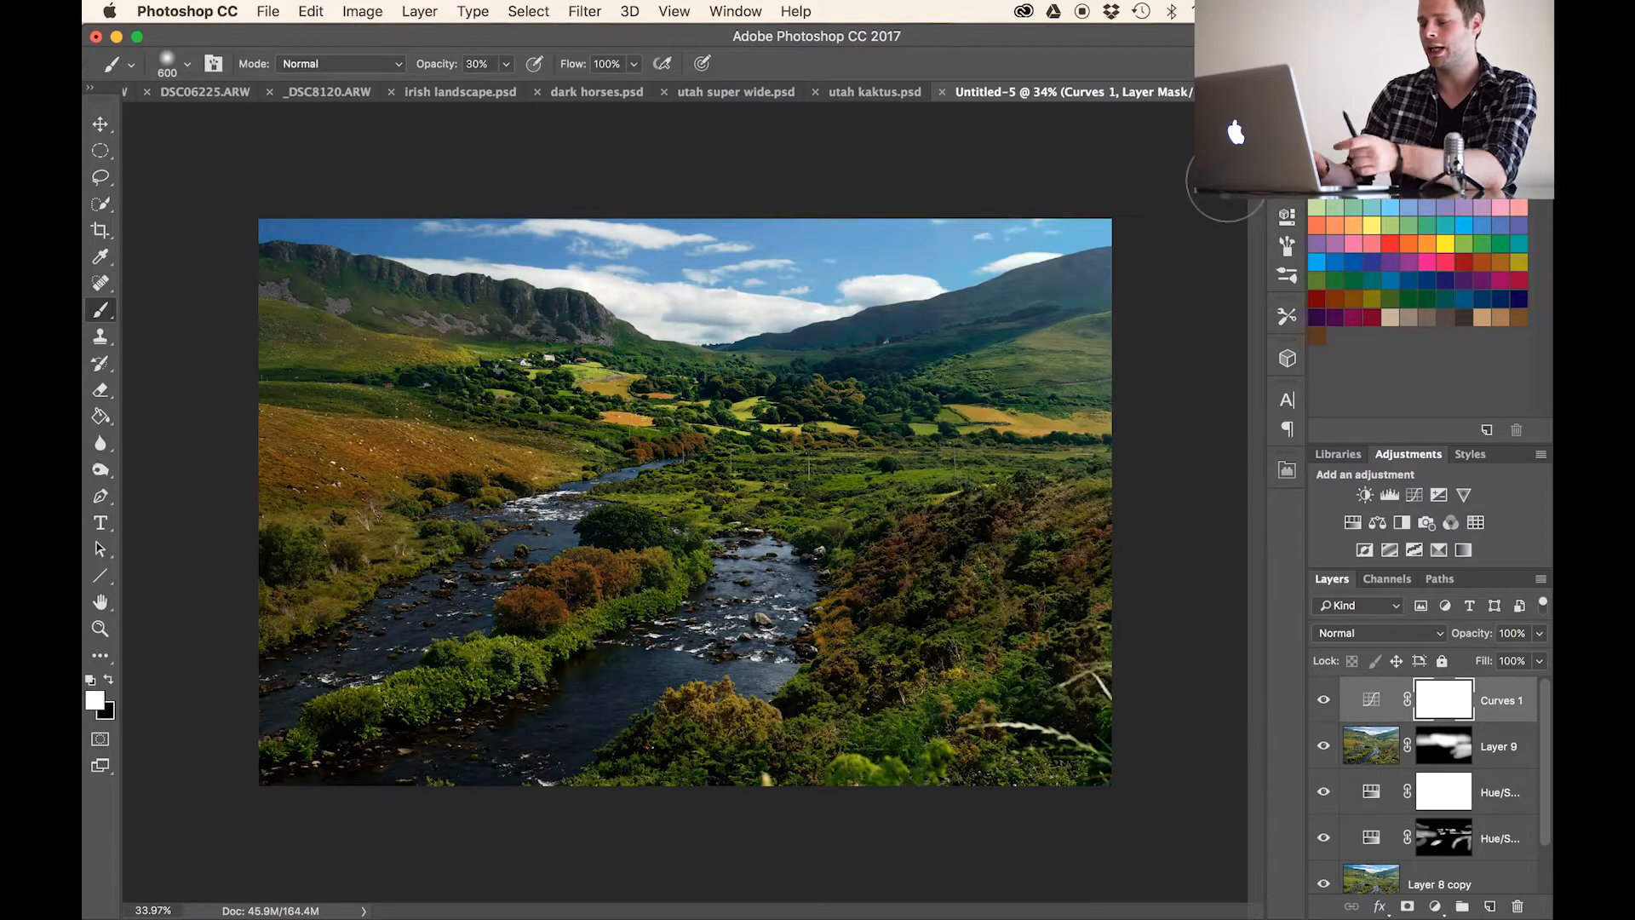
left_click(100, 149)
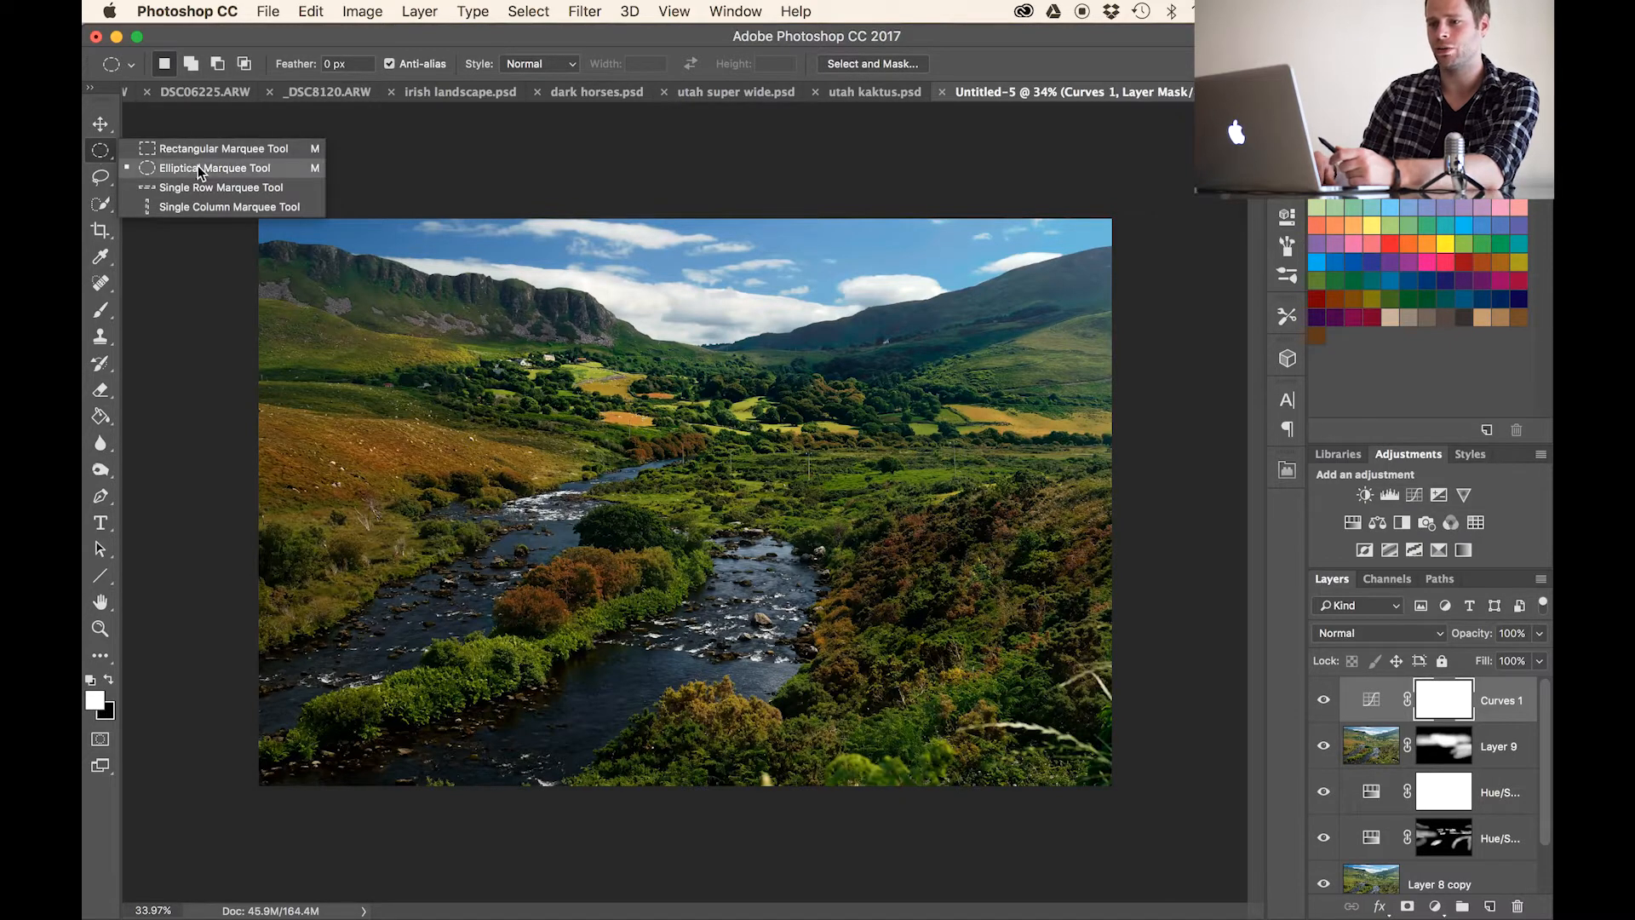
- Fill an elliptical selection with black on the Curves mask and set Feather near 320 px
left_click(216, 169)
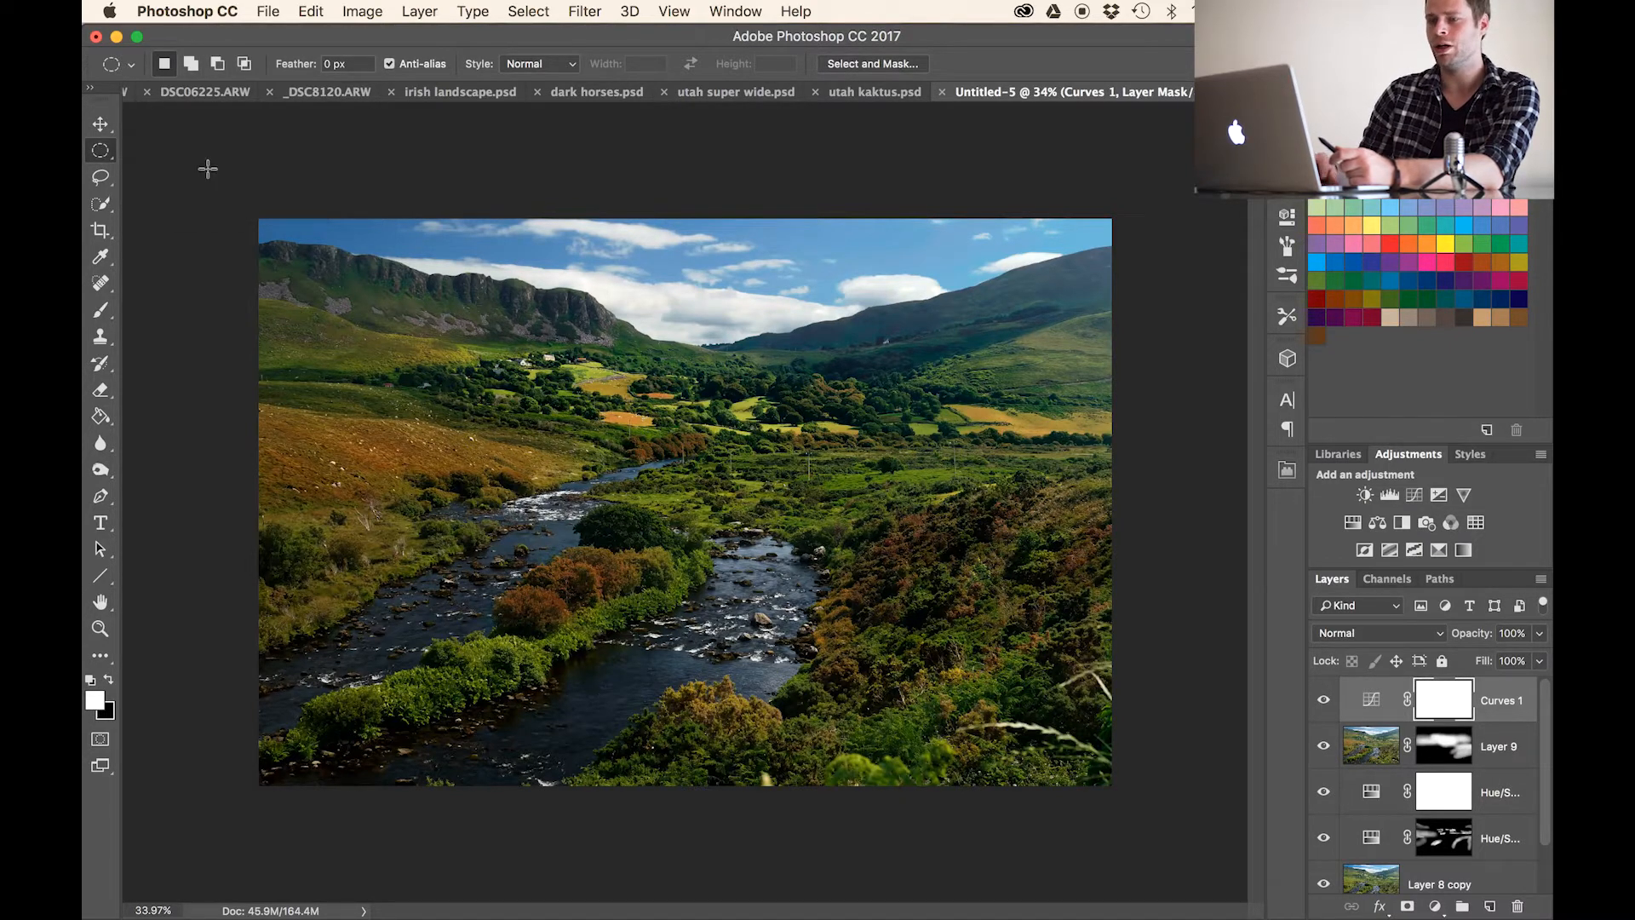
mouse_move(427, 310)
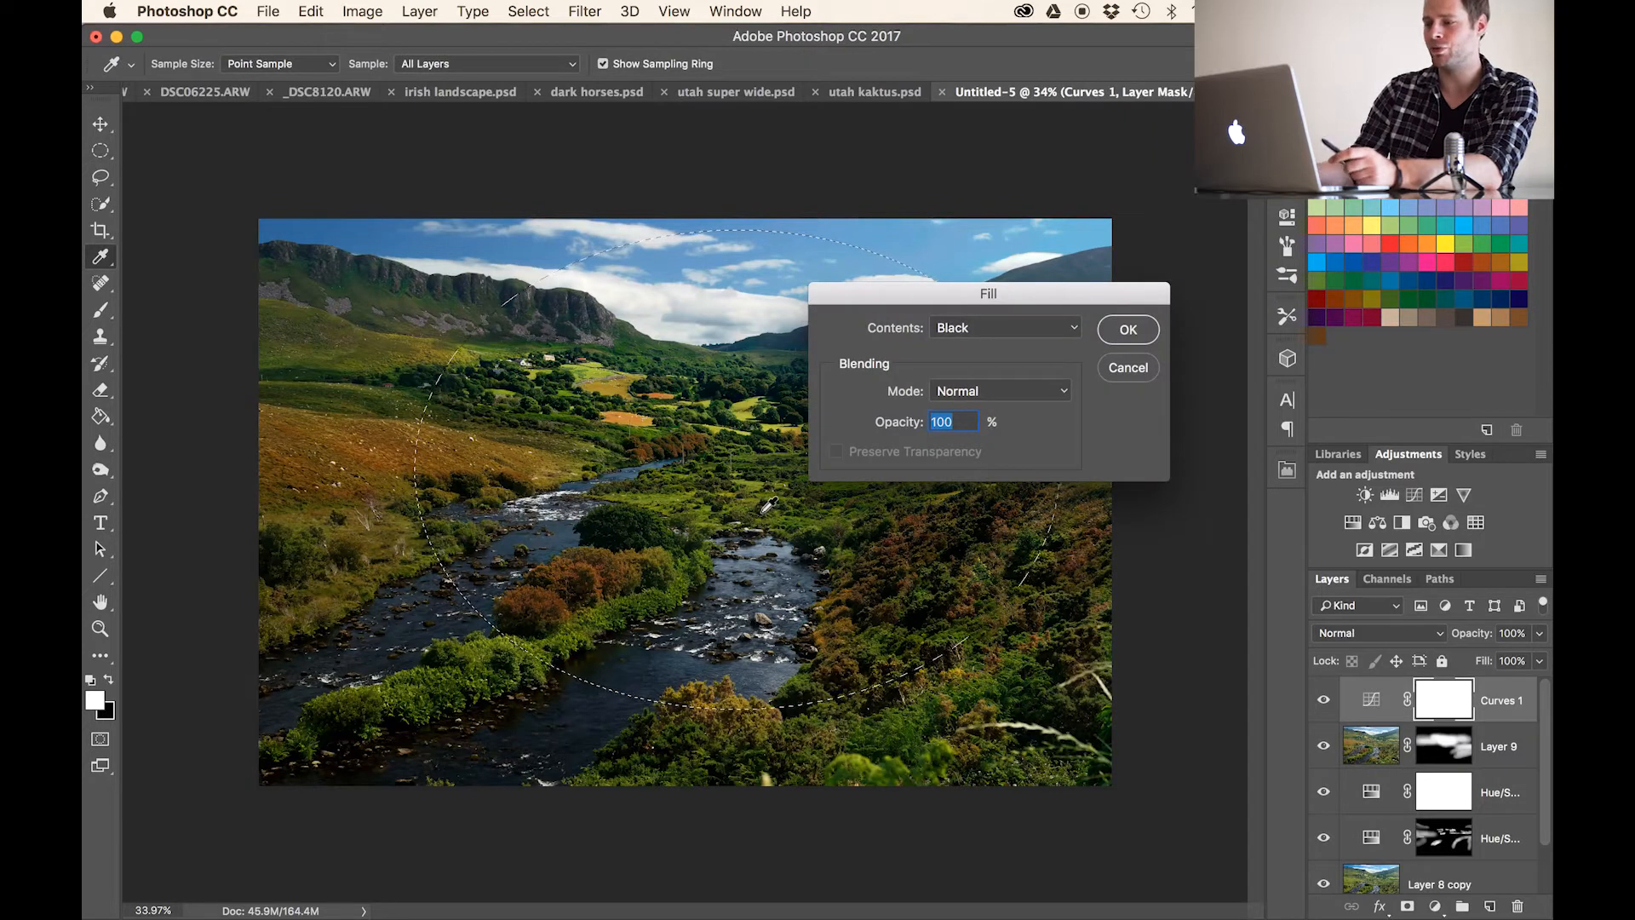
left_click(1128, 328)
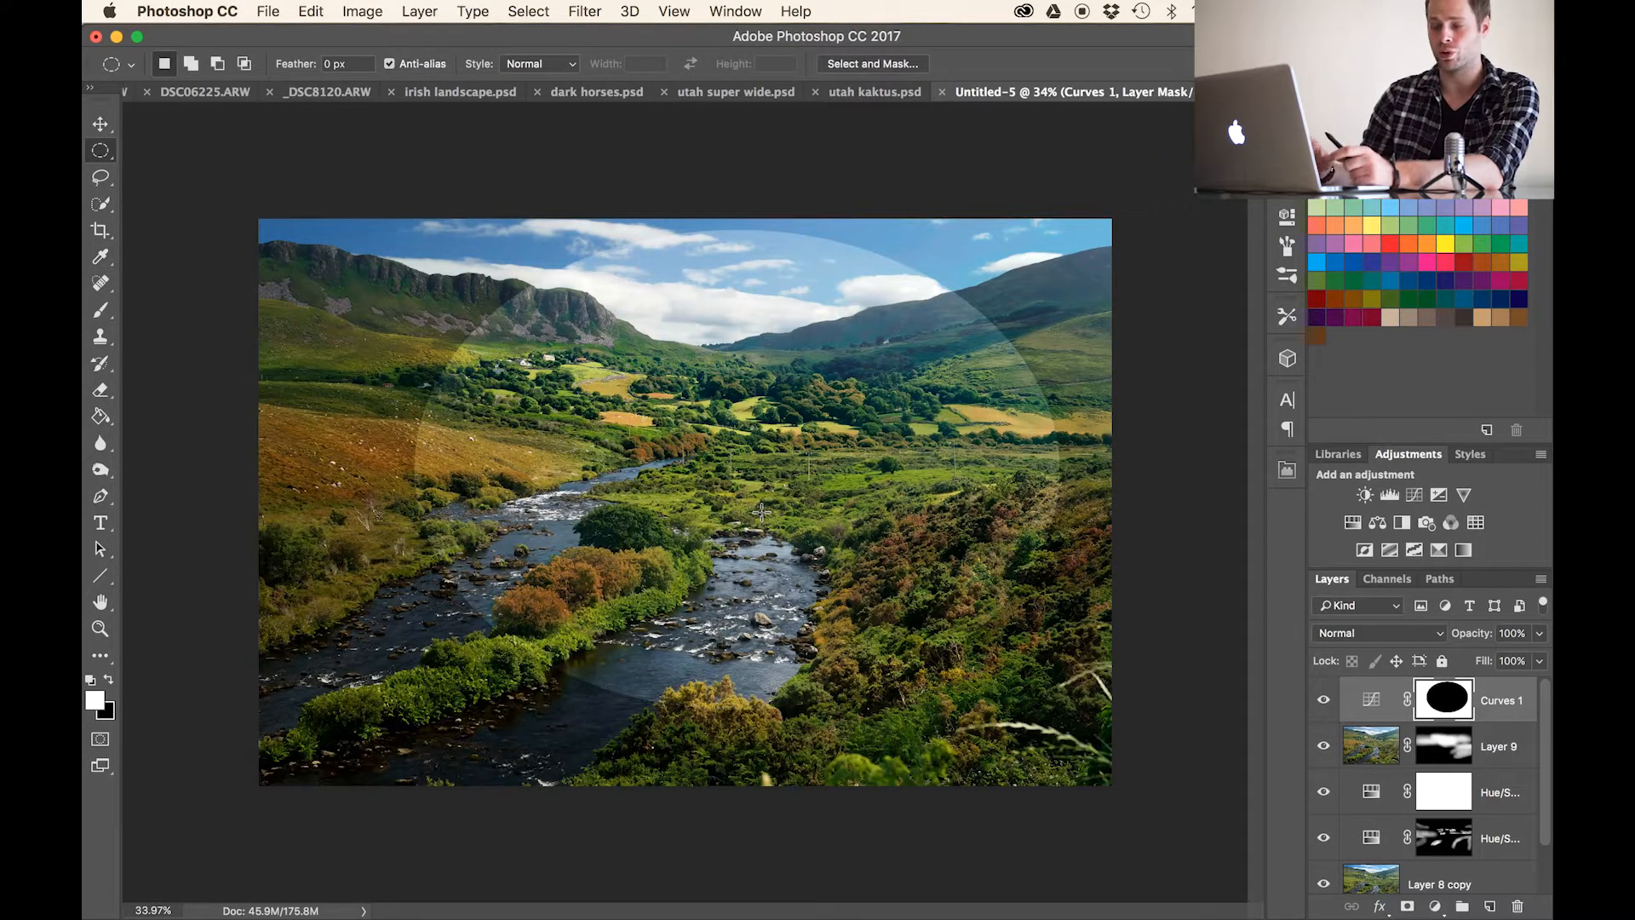
left_click(101, 124)
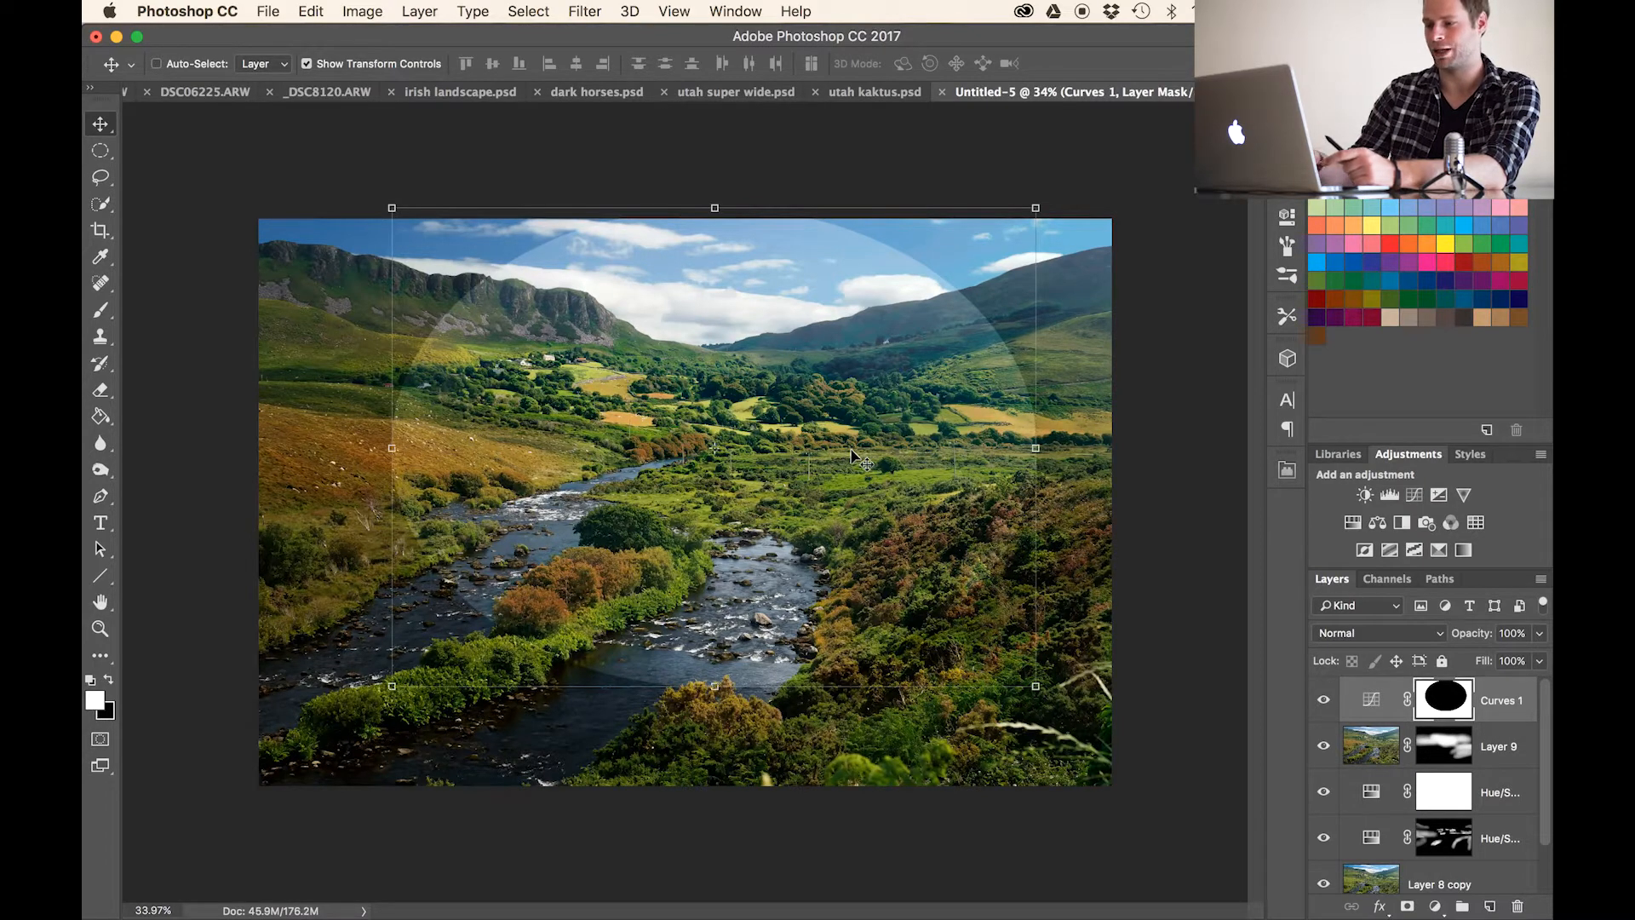
left_click(584, 12)
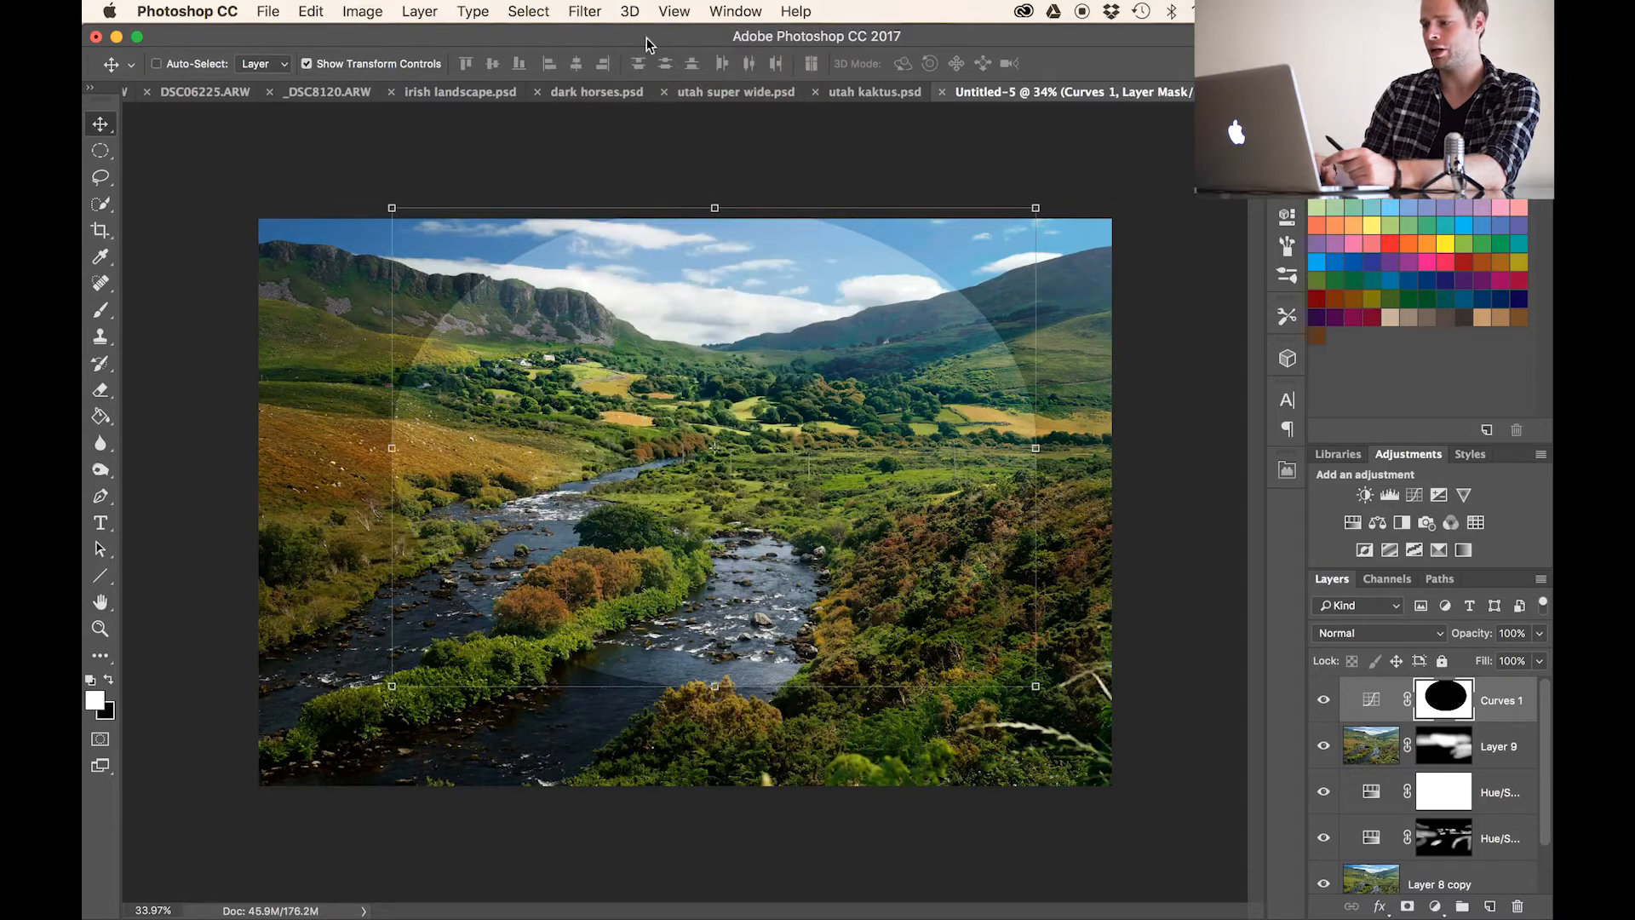
left_click(100, 309)
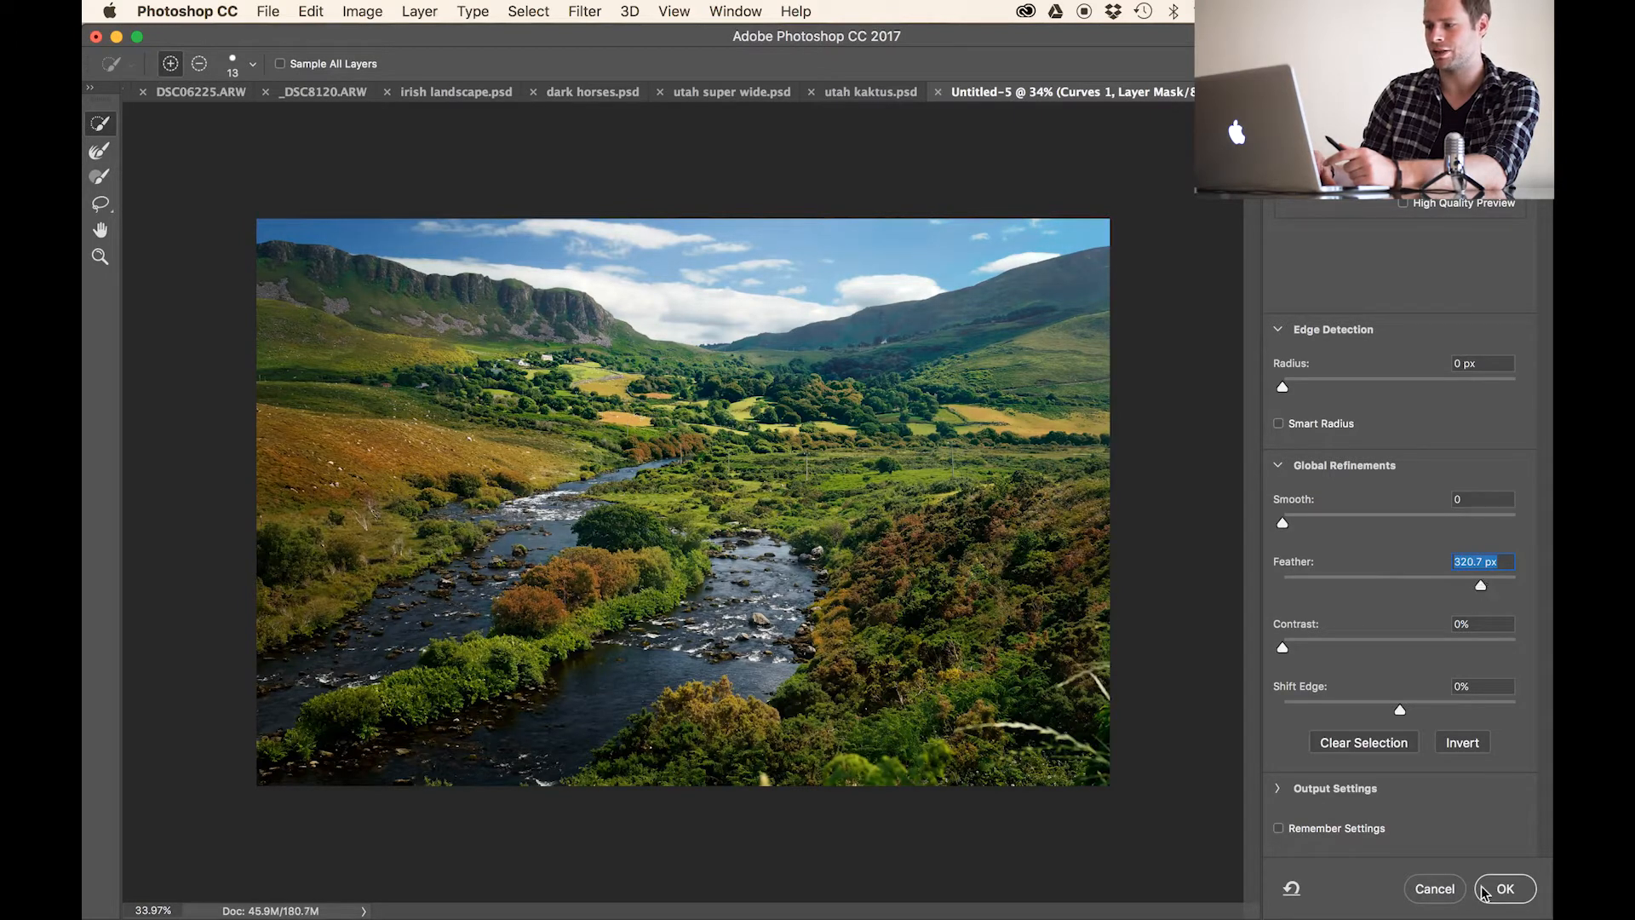
- Apply the heavy feather to the Curves 1 mask and duplicate the vignette curves layer
left_click(1504, 889)
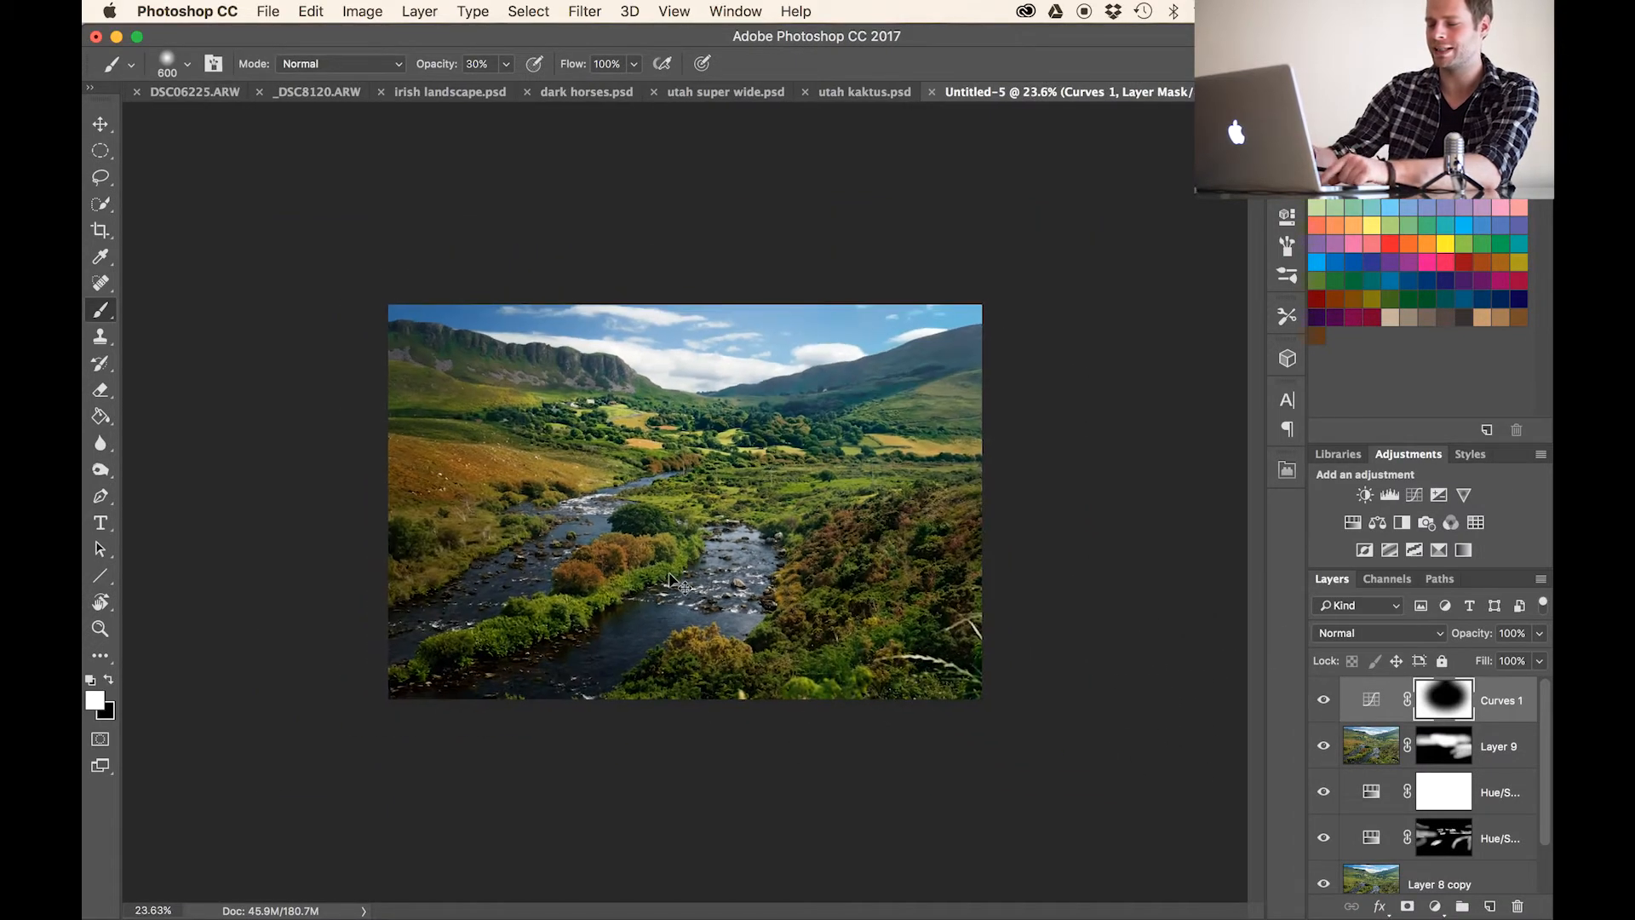
key("cmd+t")
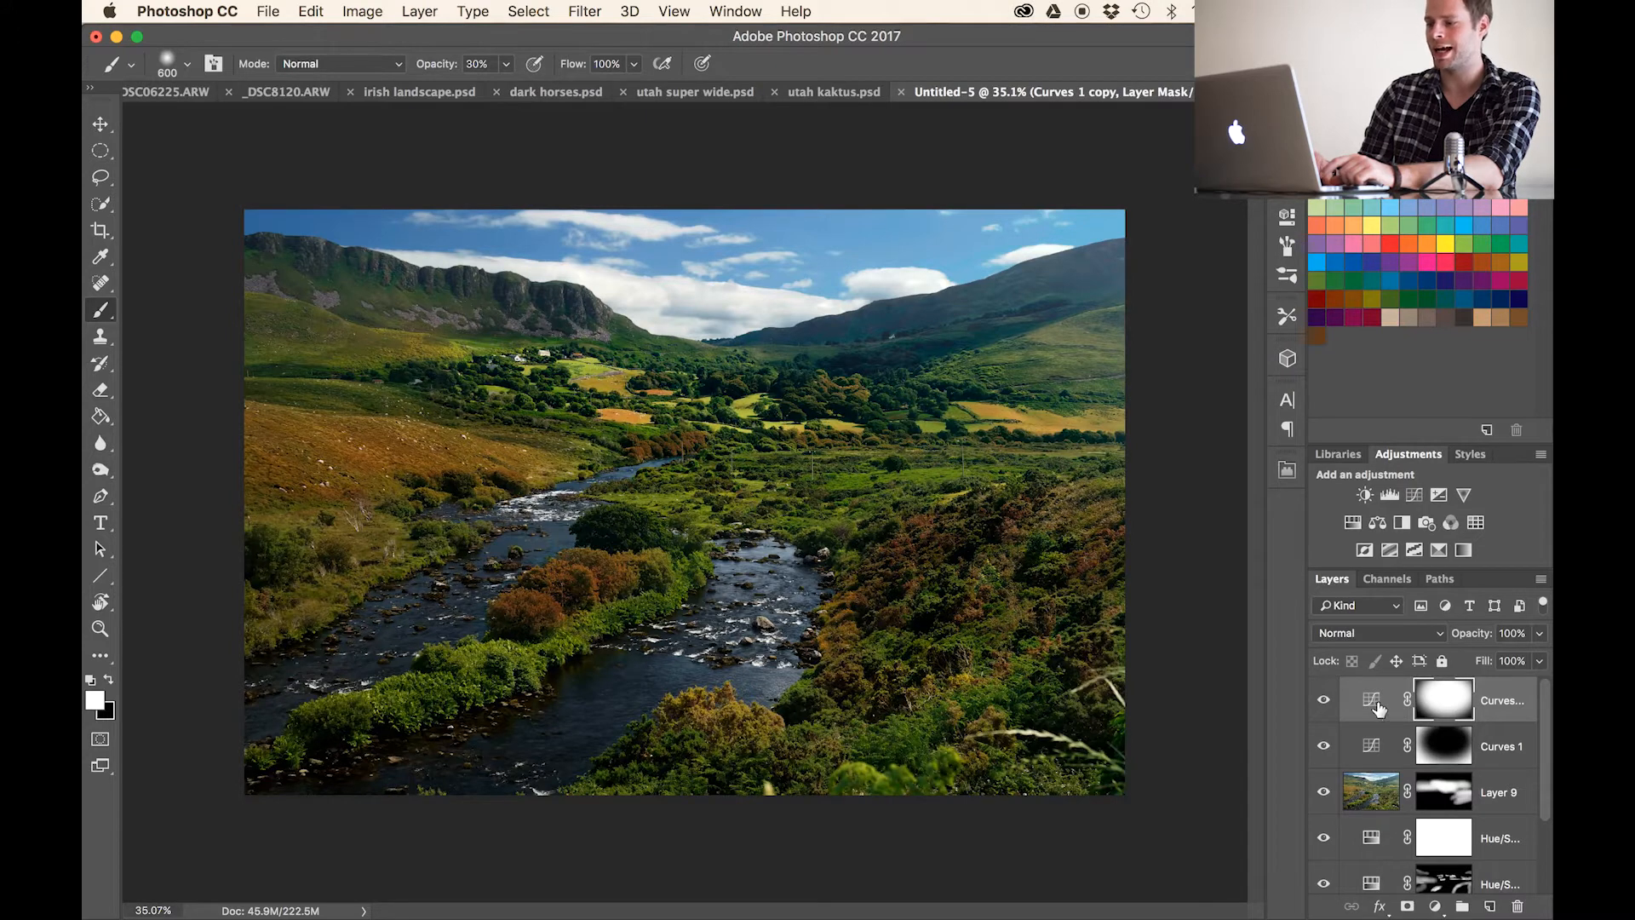
- Raise the duplicated curves with inverted mask to brighten the landscape's center
left_click(1369, 698)
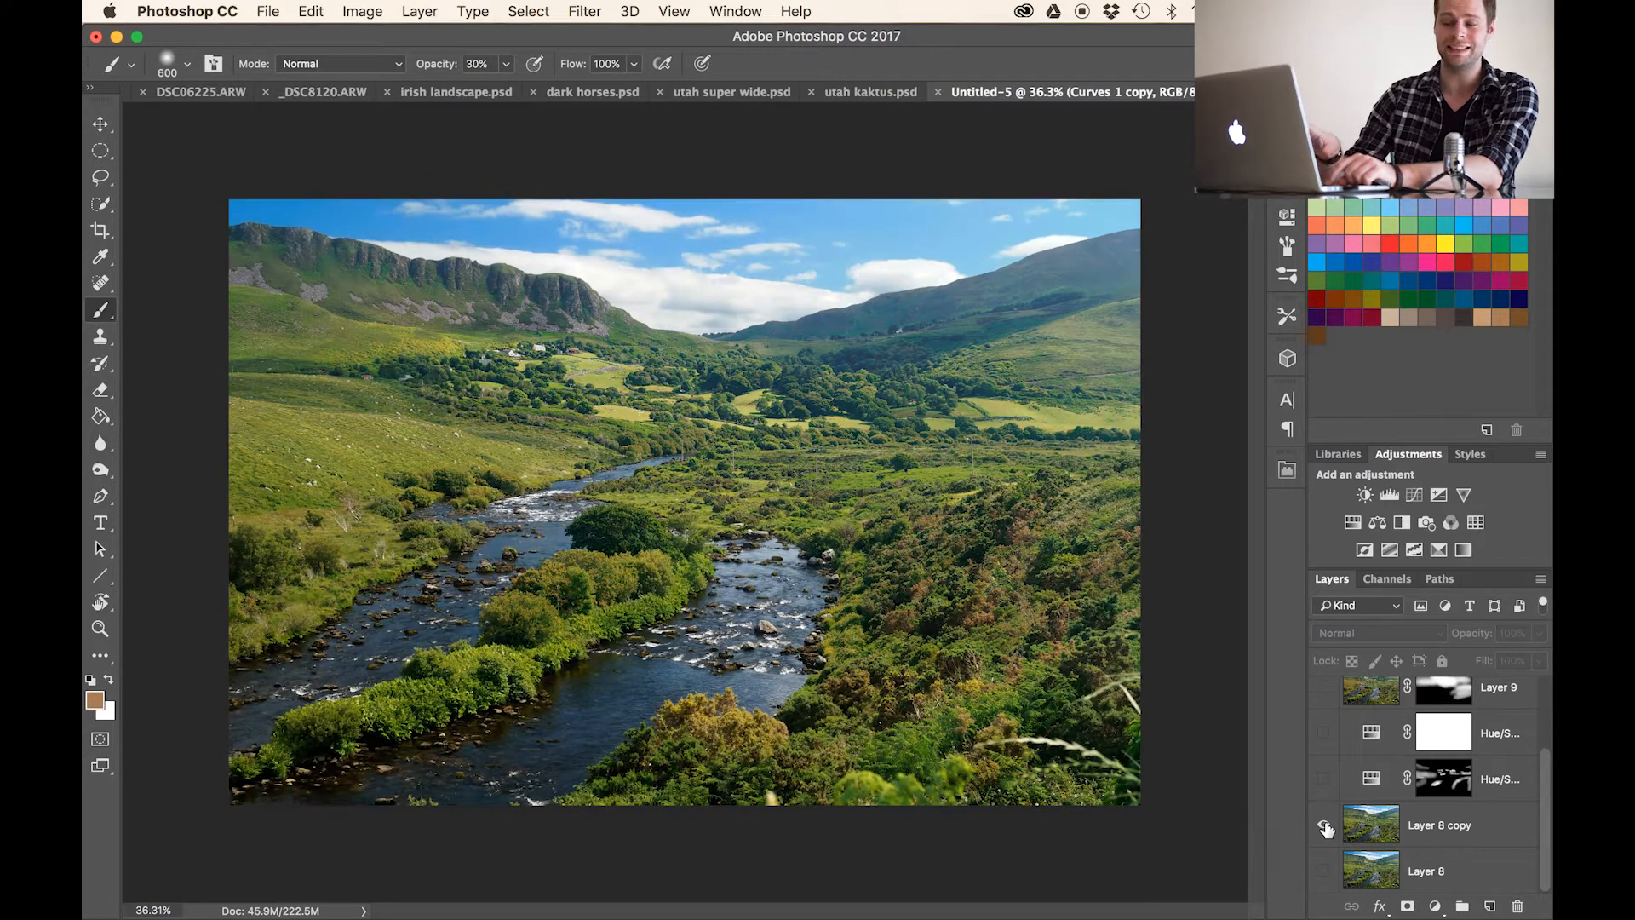
mouse_move(1327, 829)
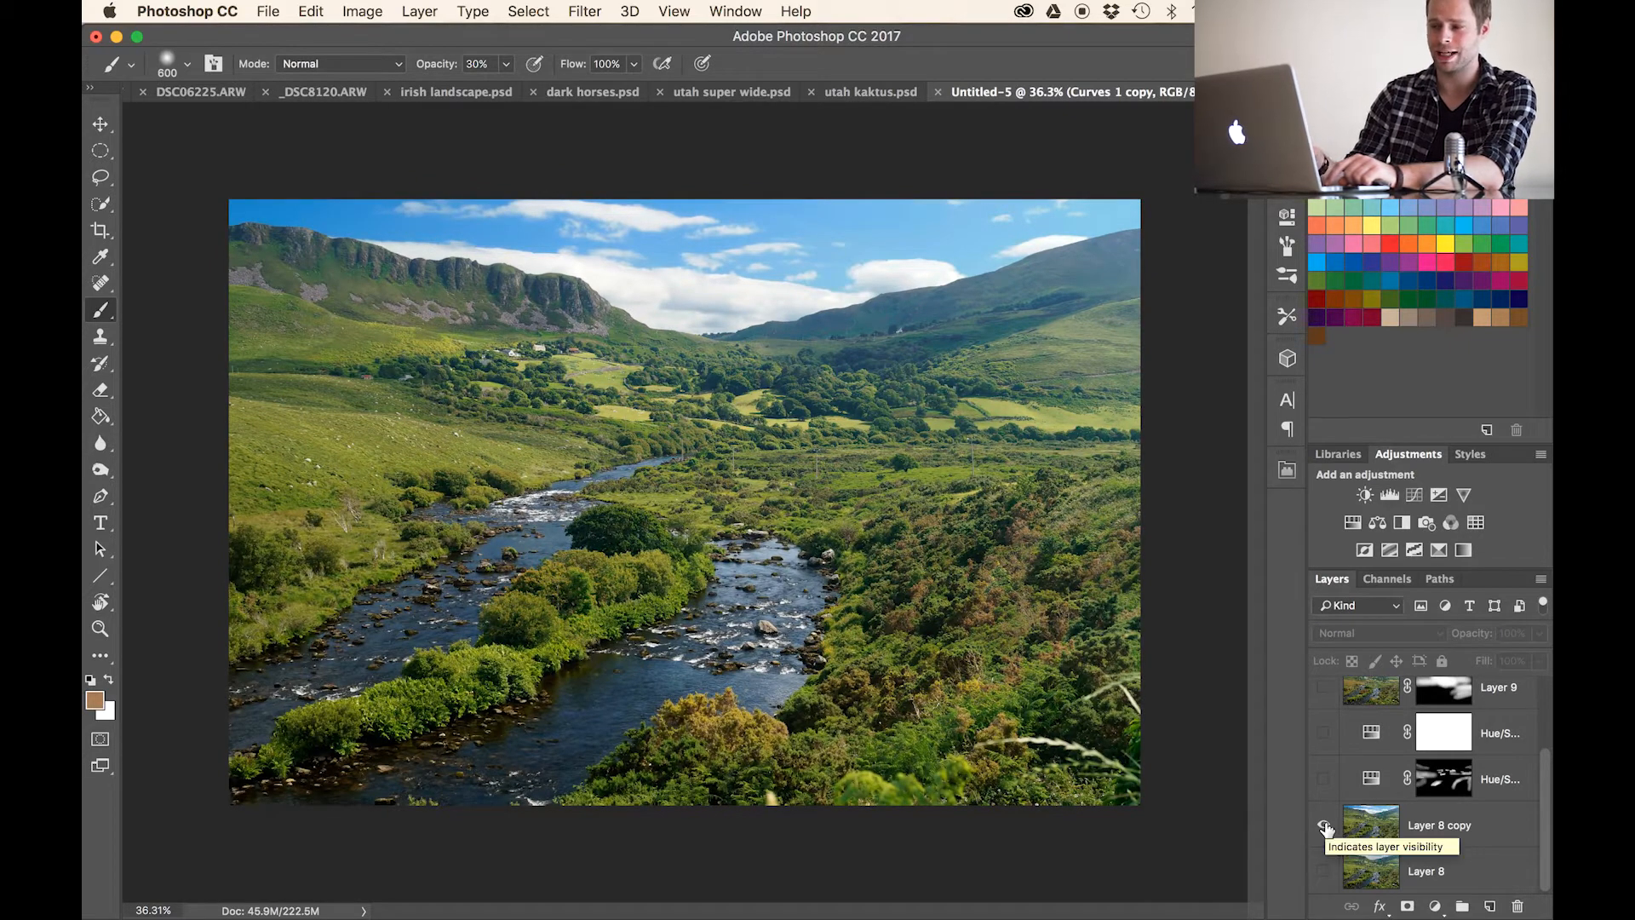
left_click(1323, 824)
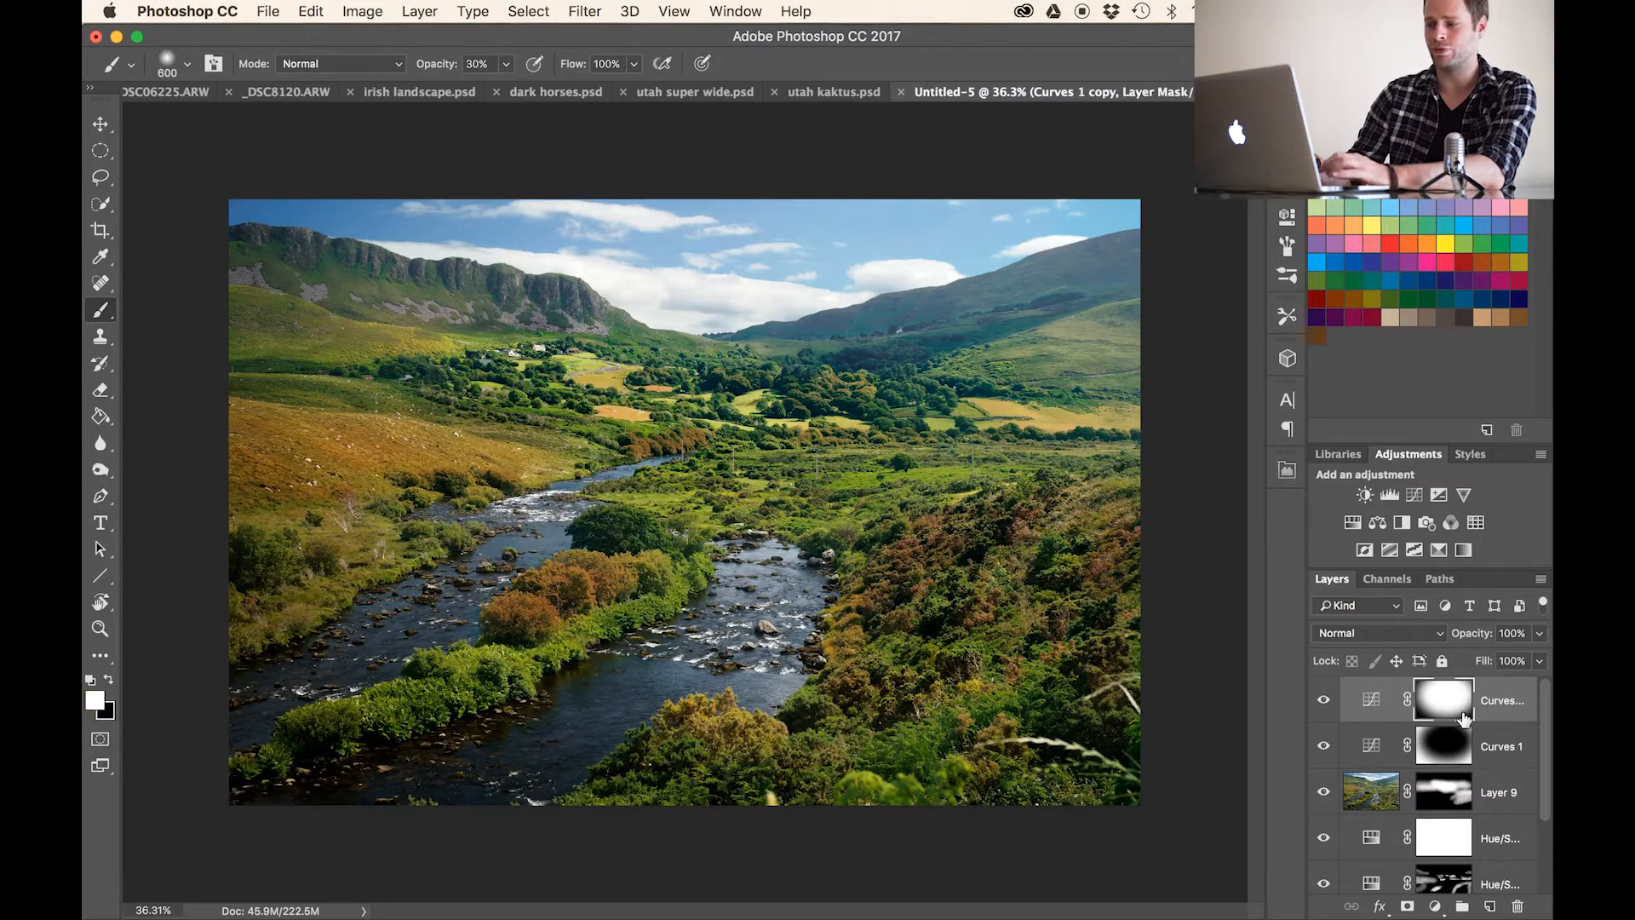
- Paint the Curves 1 mask edges with black, then hide grading layers to compare with the original
left_click(1322, 746)
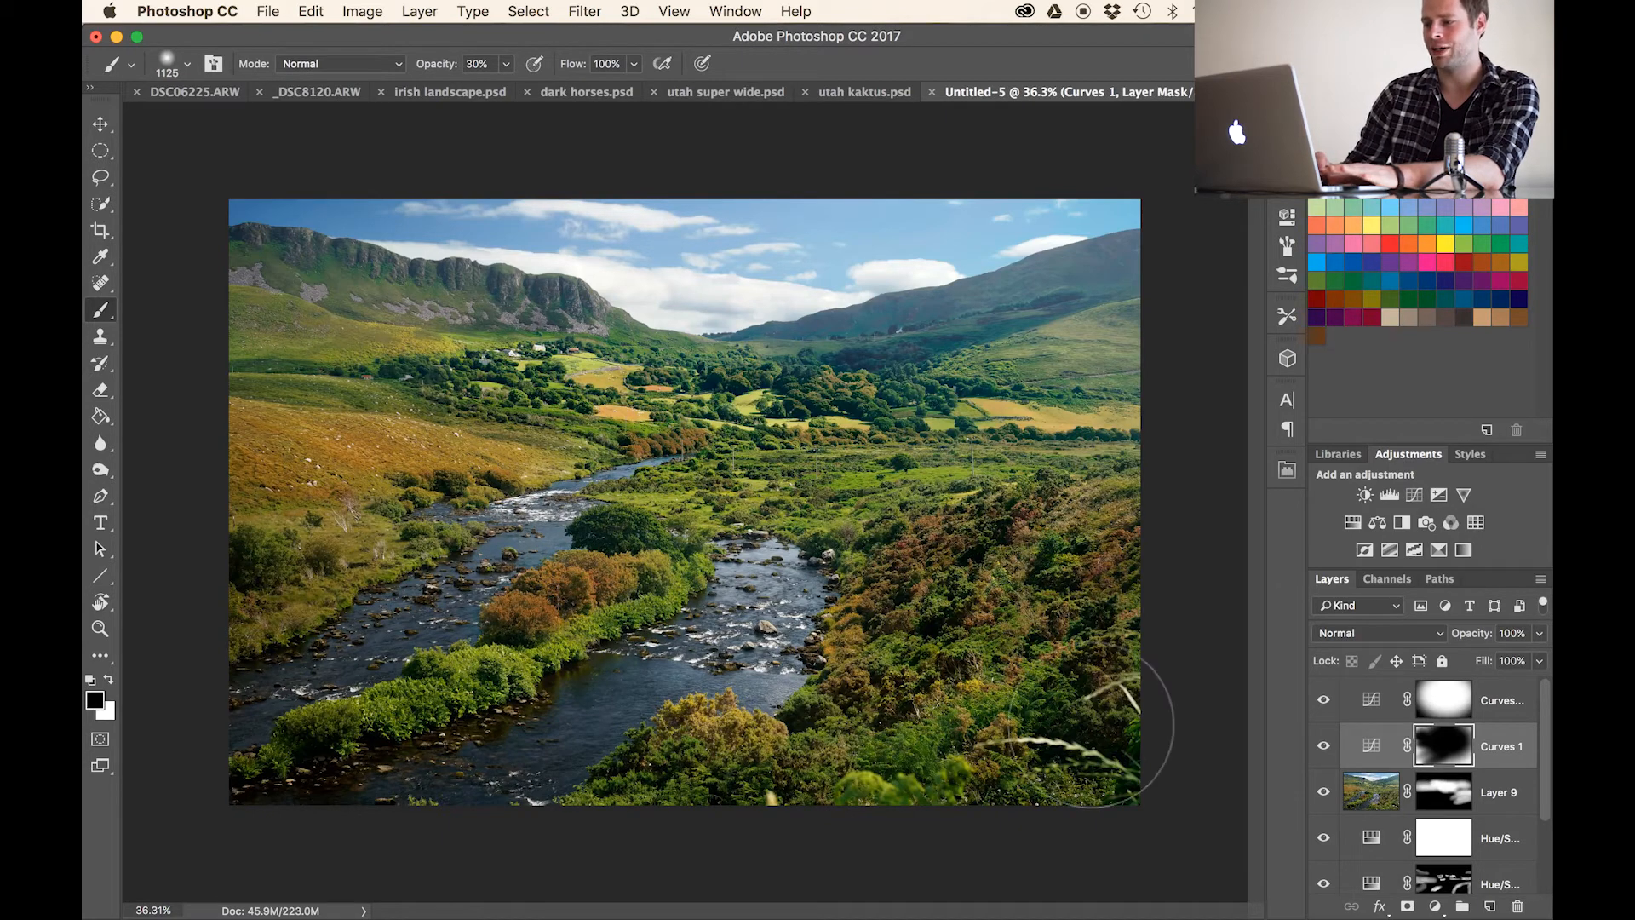
scroll("down", 3)
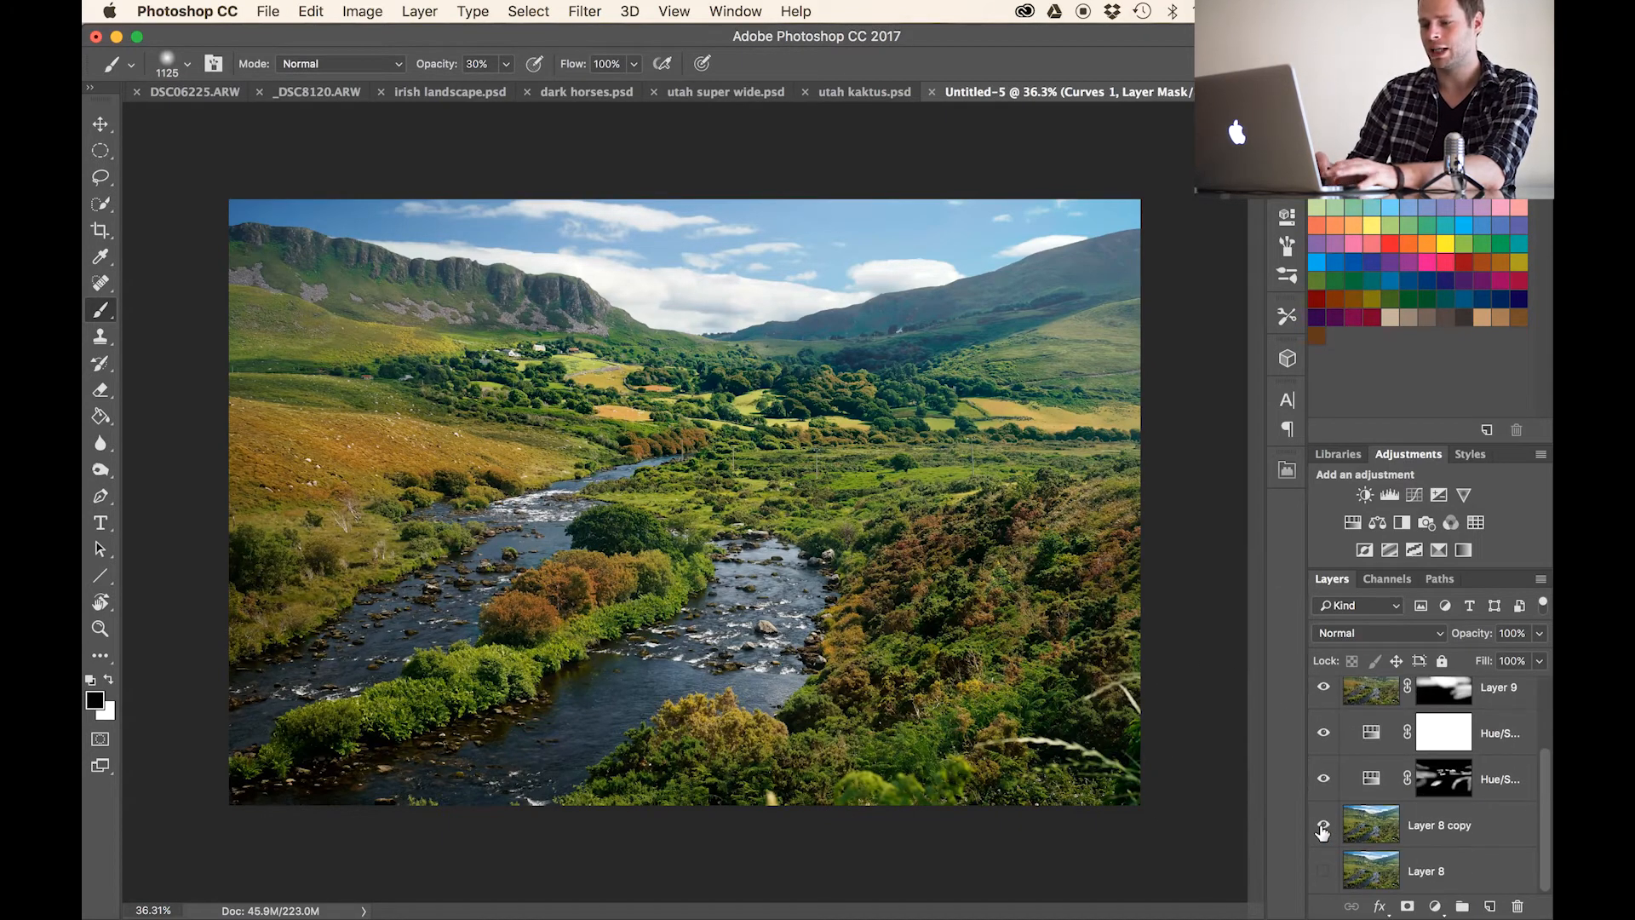
left_click(1324, 687)
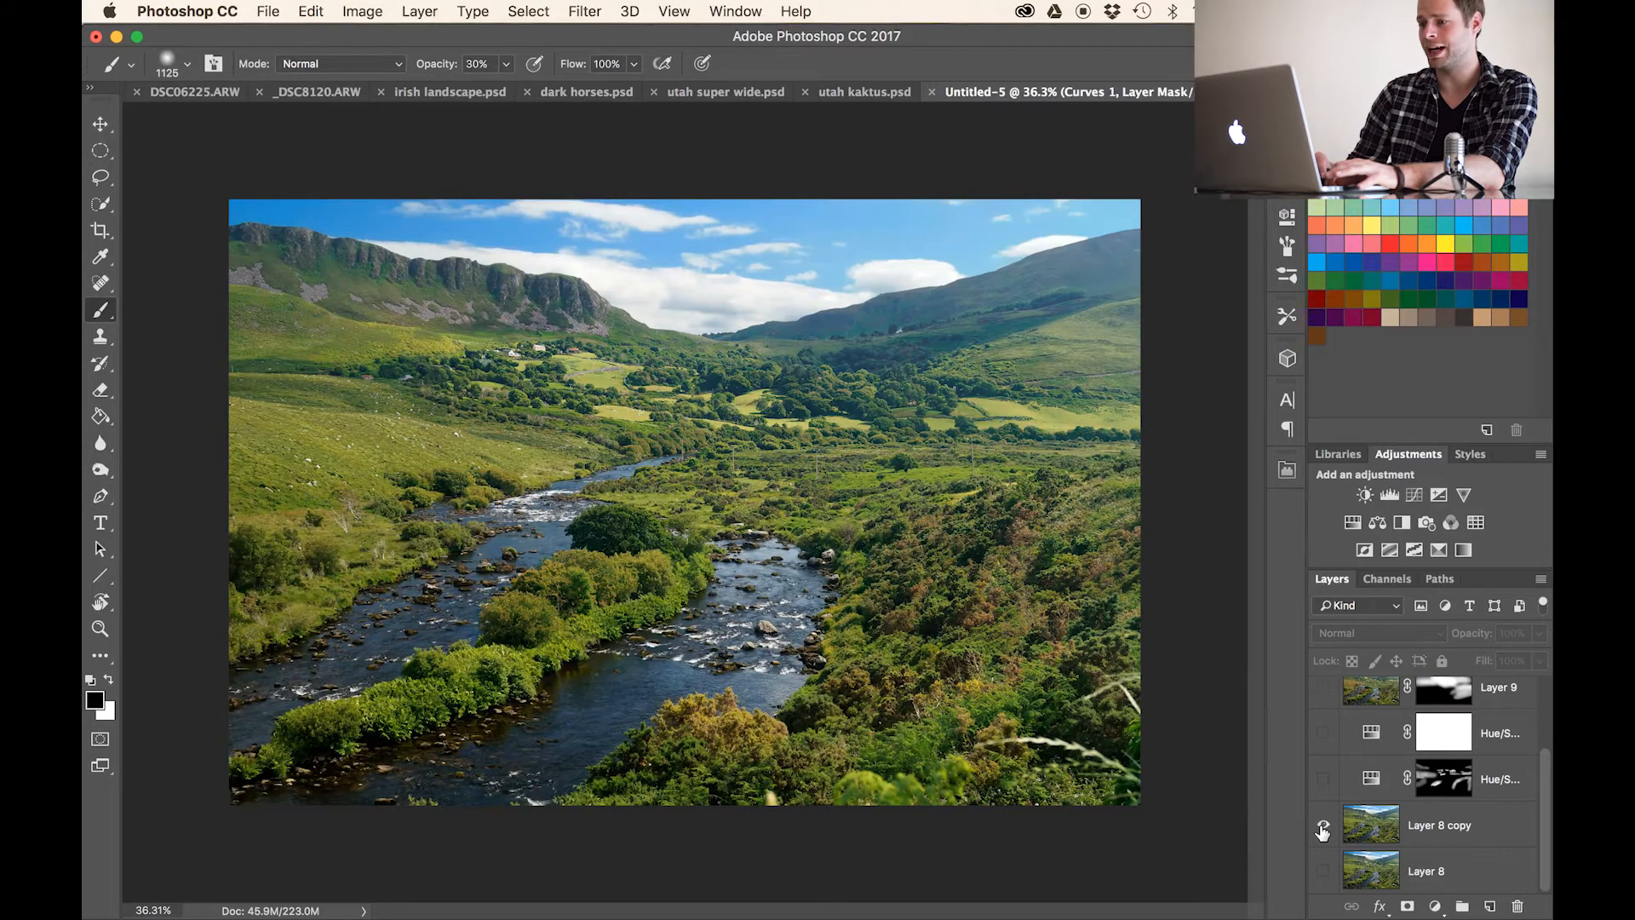